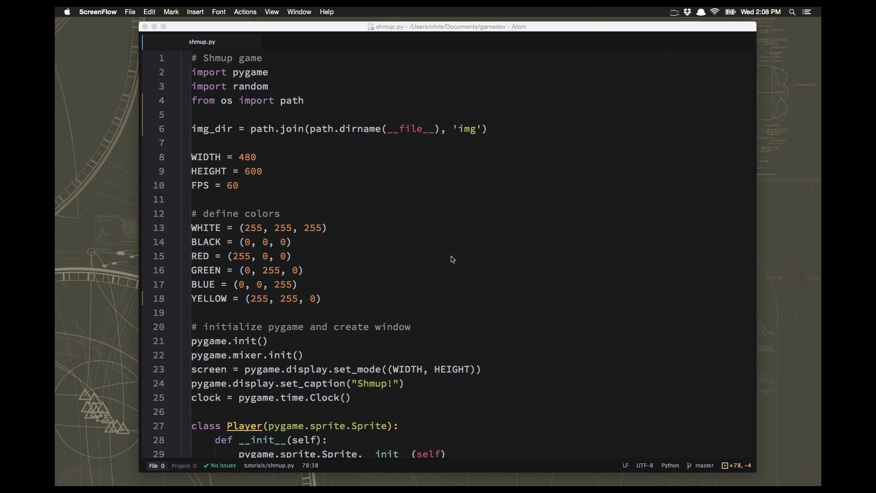
mouse_move(427, 225)
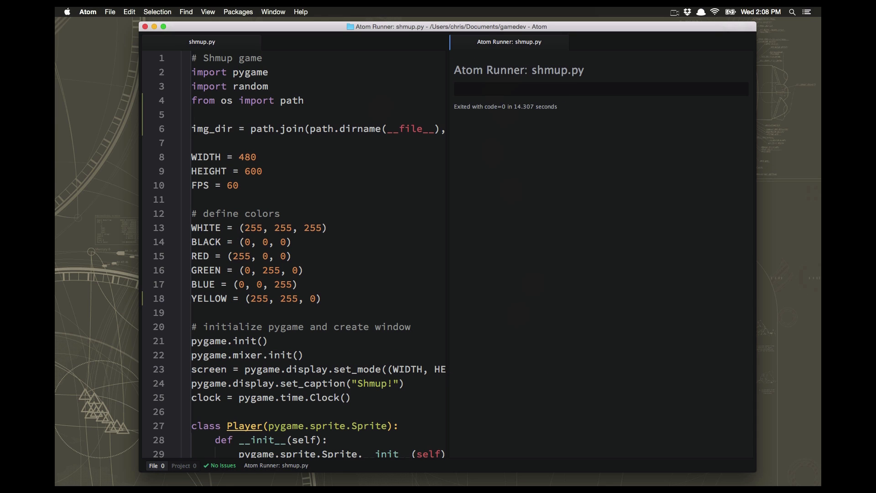
mouse_move(551, 320)
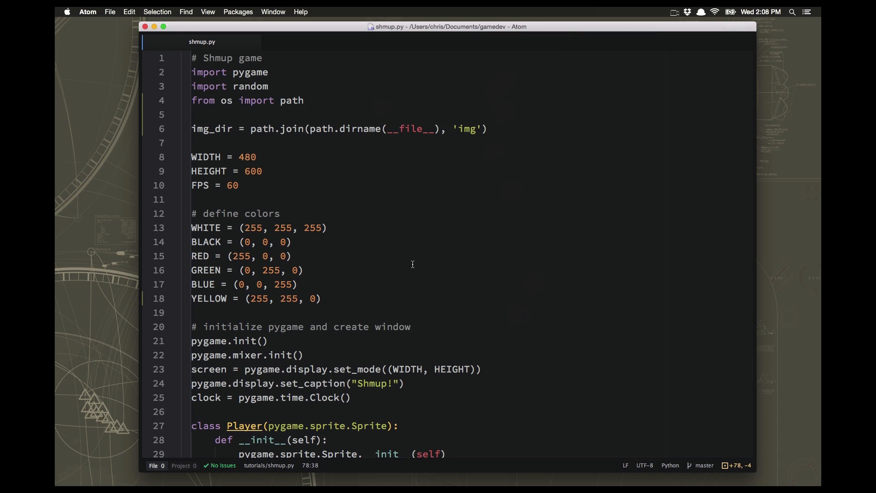
mouse_move(366, 252)
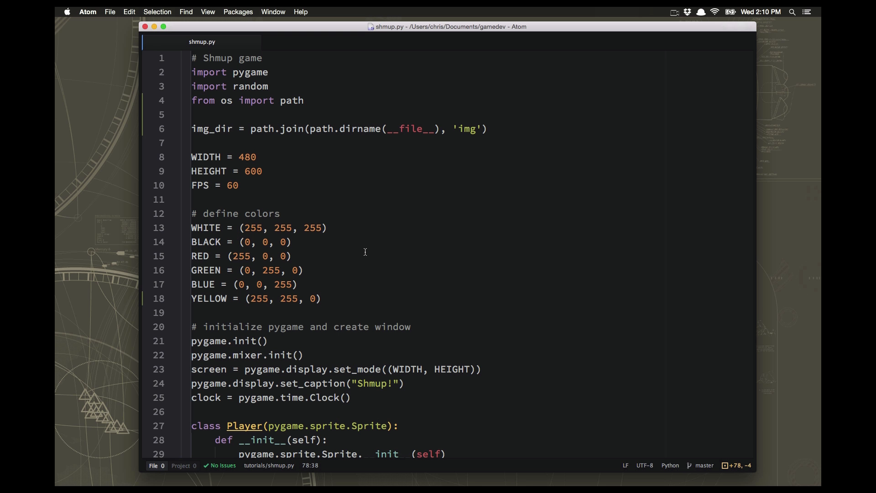
mouse_move(413, 261)
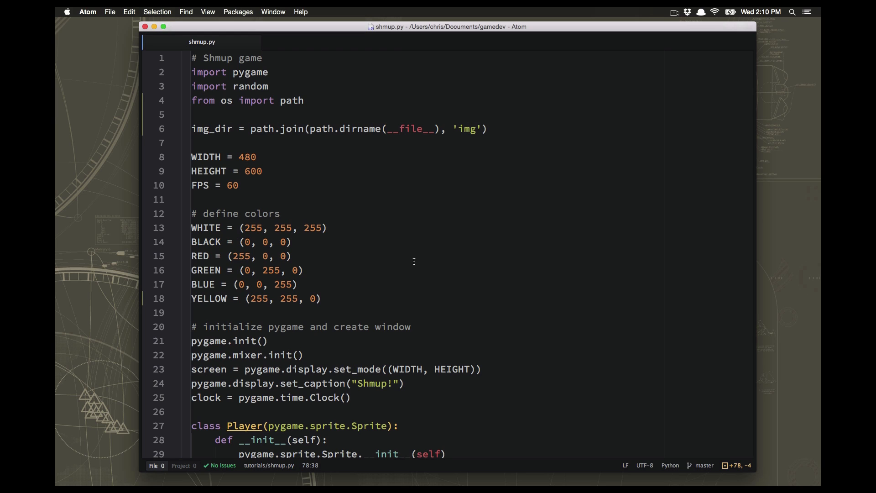
mouse_move(415, 264)
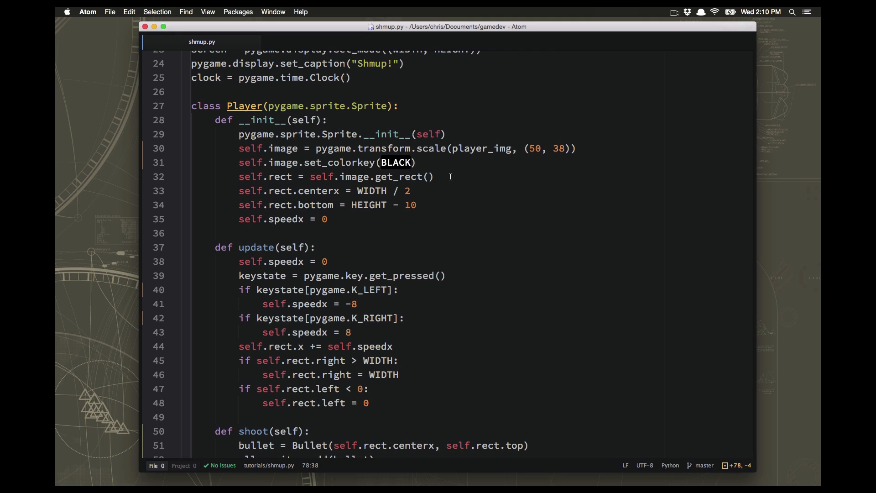
- Add self.radius = 25 after the rect line in Player.__init__ and begin the next line with pygame
click(432, 176)
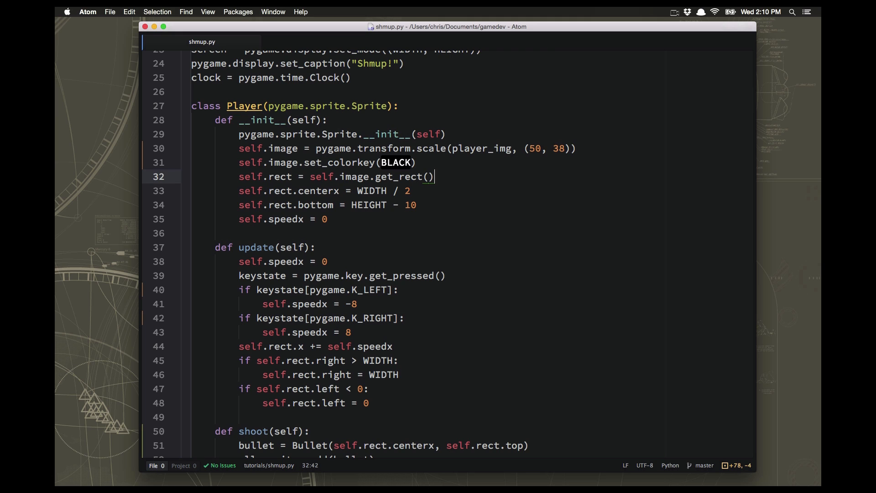
text(self.rai)
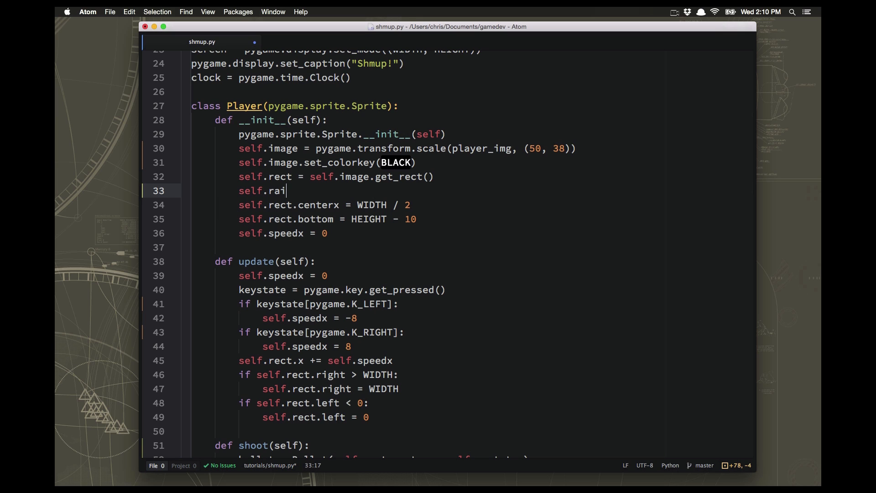
text(dius =)
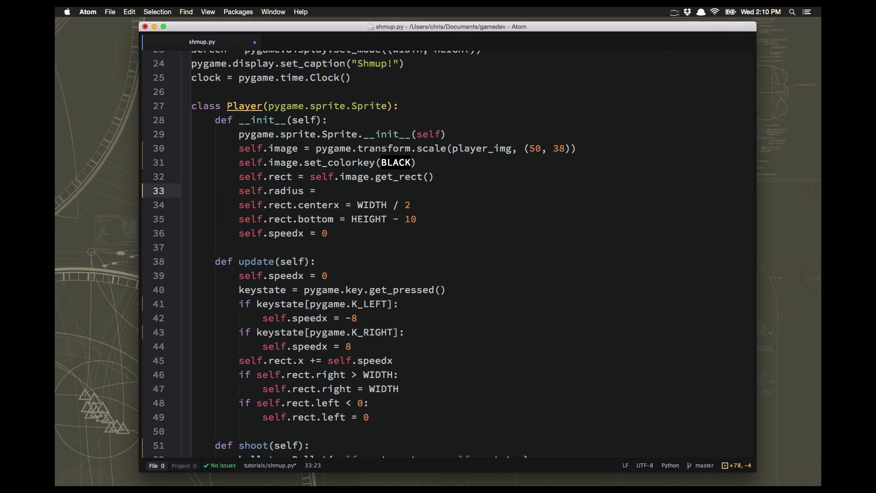
click(321, 190)
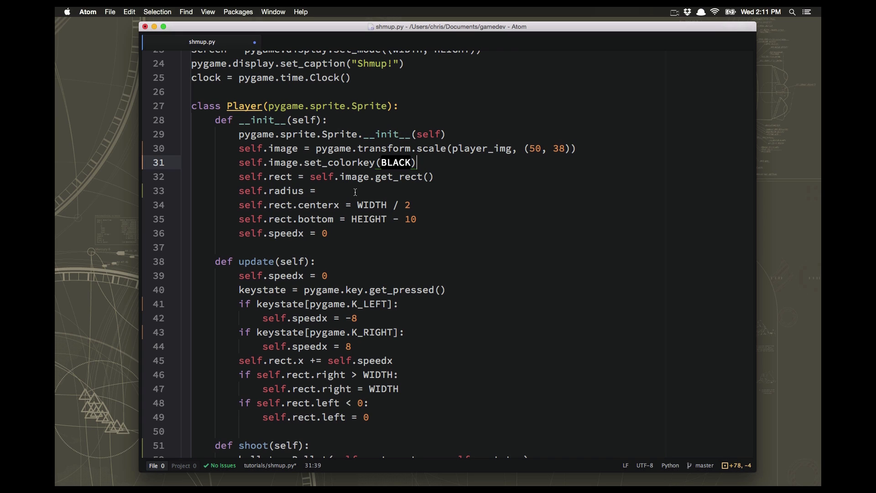
click(335, 191)
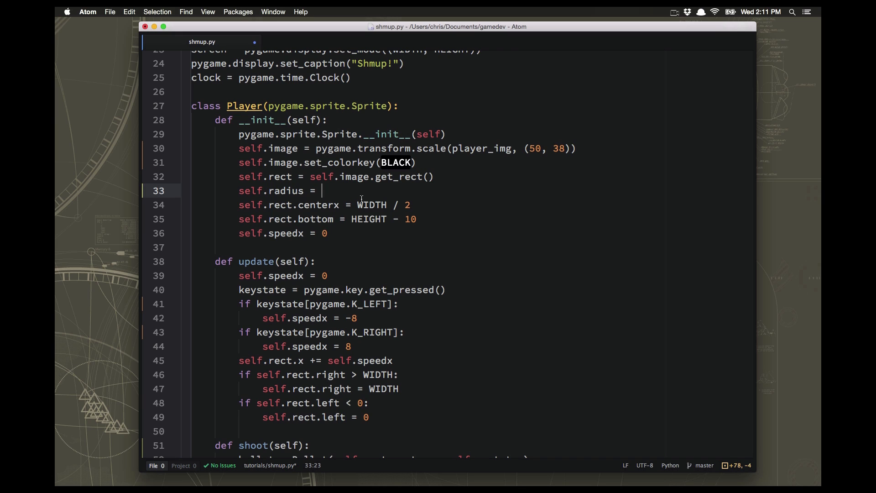
text(25)
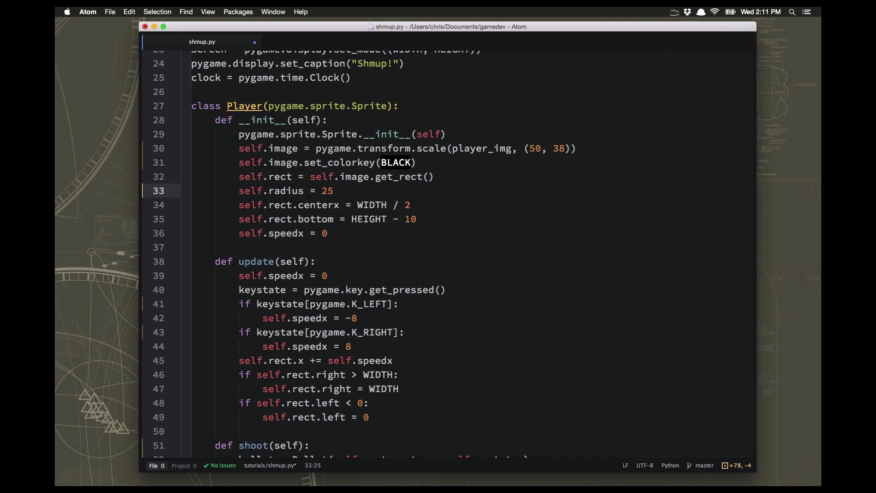
click(333, 191)
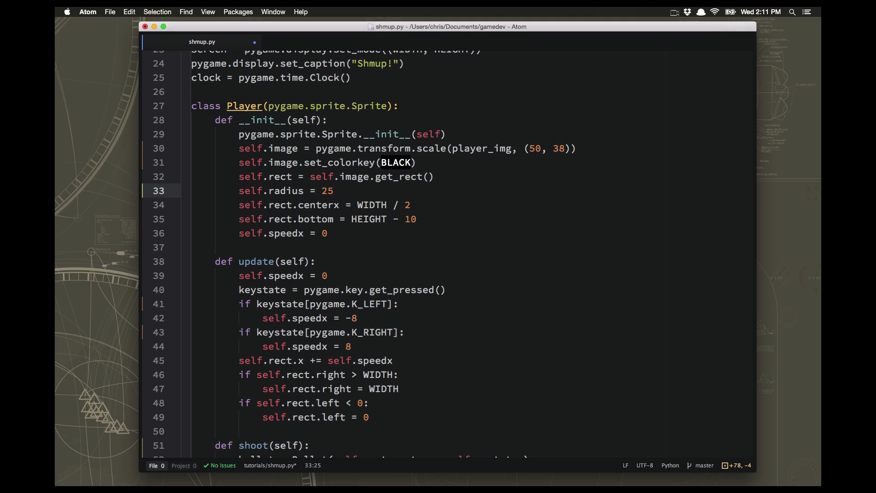
text(pygame.)
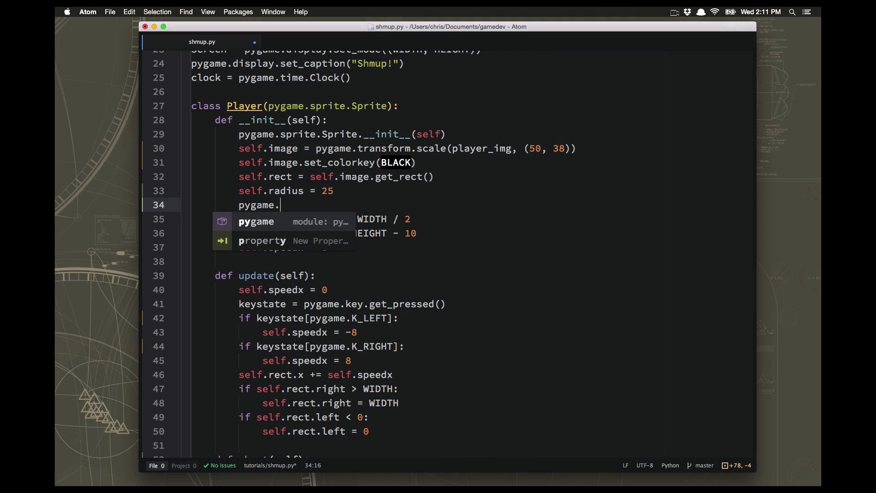
- Complete pygame.draw.circle(self.image, RED, self.rect.center, self.radius) in Player.__init__
text(draw)
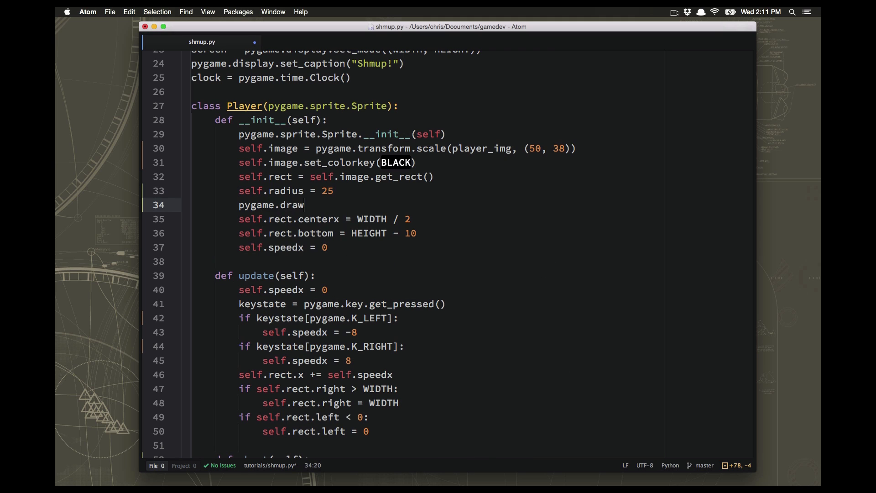
text(.circle())
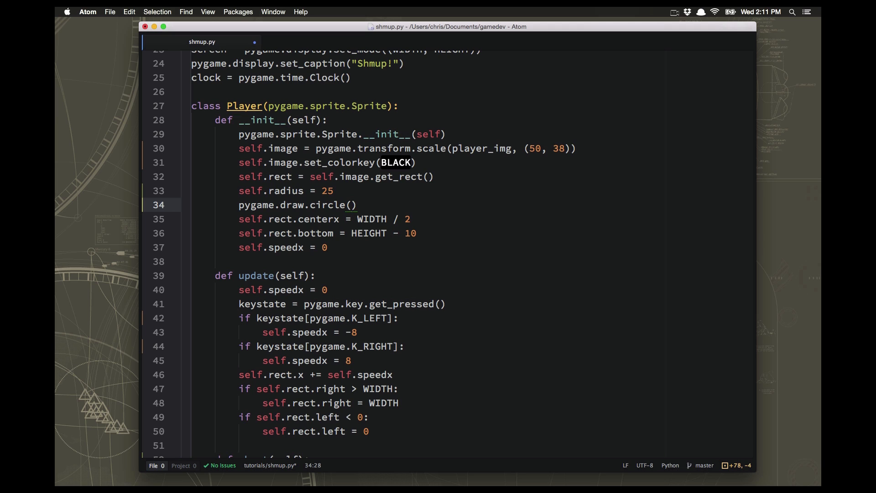
text(self.image)
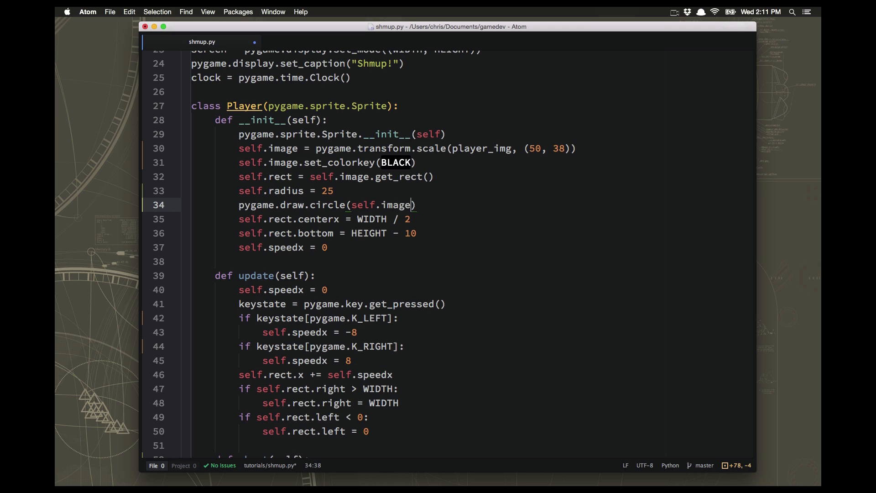
text(, RED)
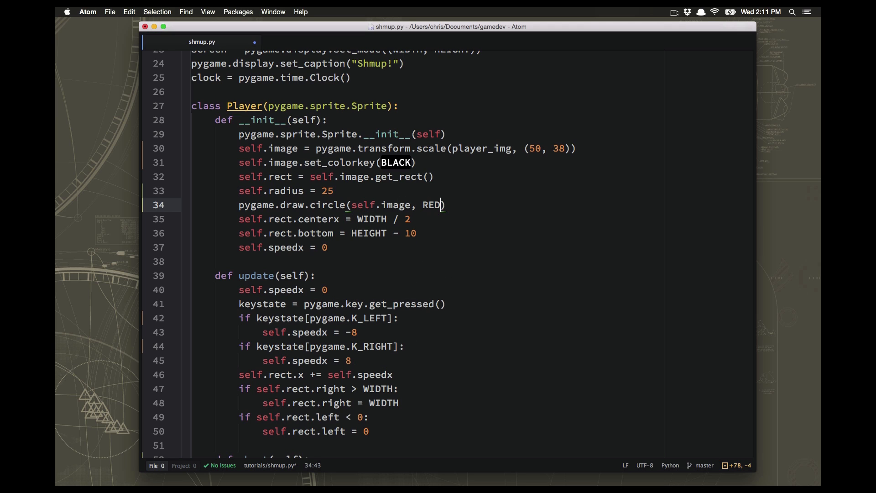
text(, self)
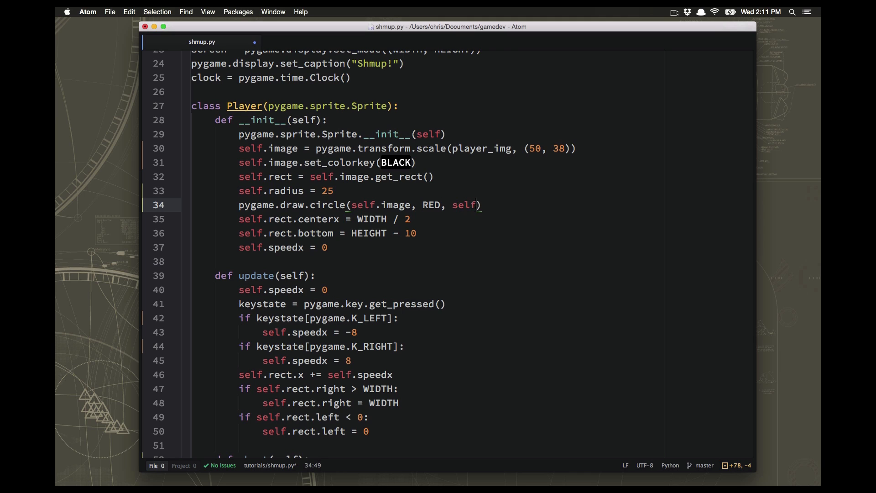
text(re)
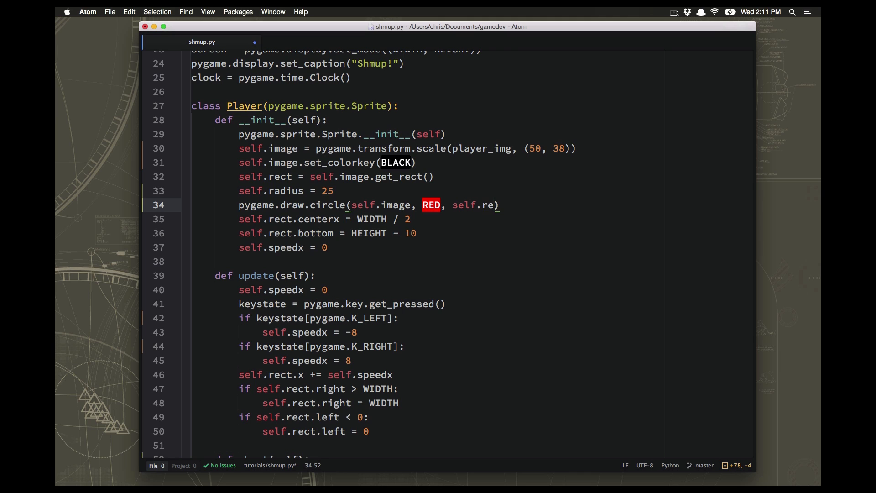
text(ct)
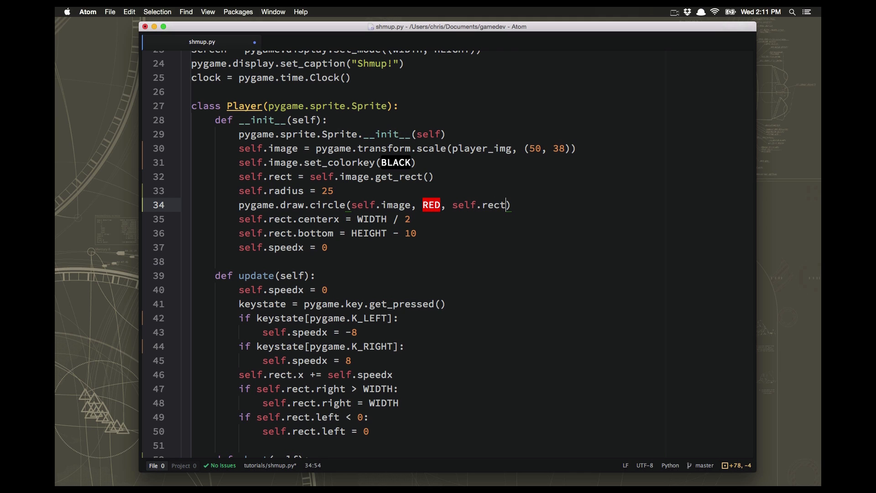
text(.center,)
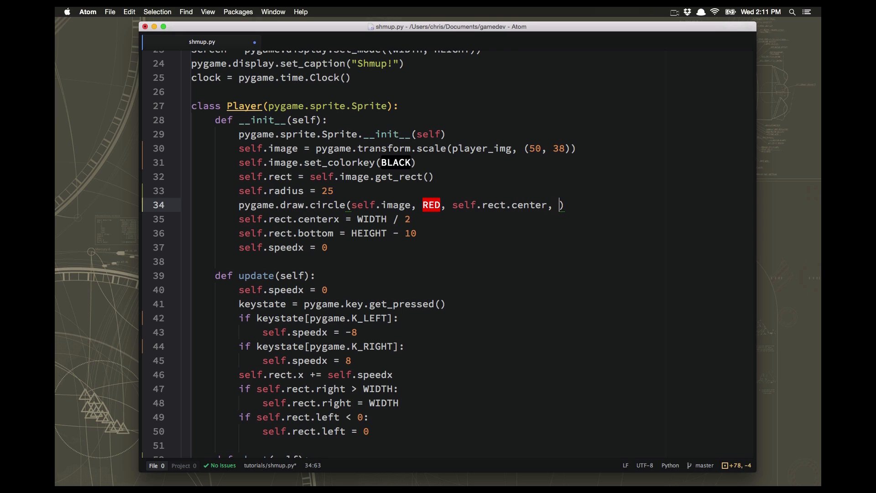
text(self)
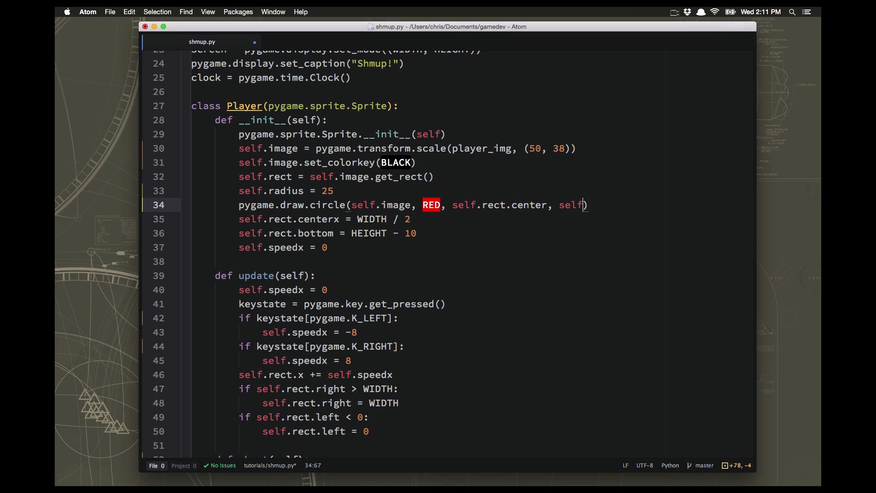
text(.radius)
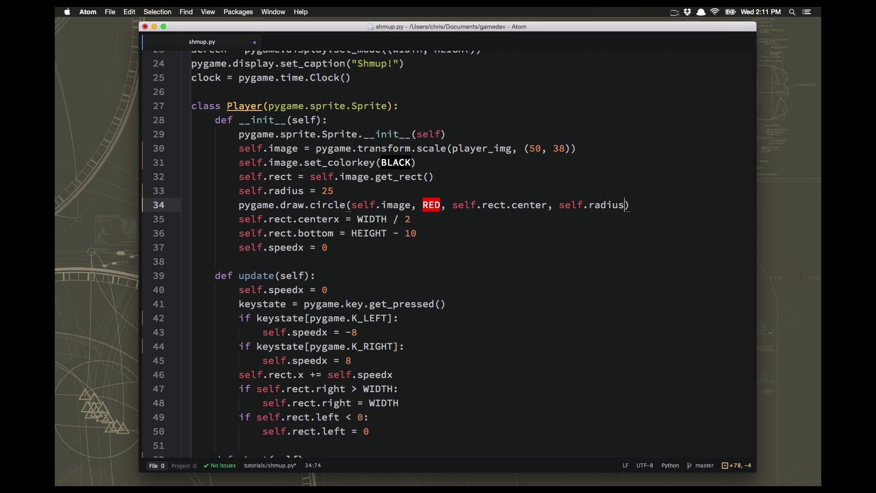
click(334, 191)
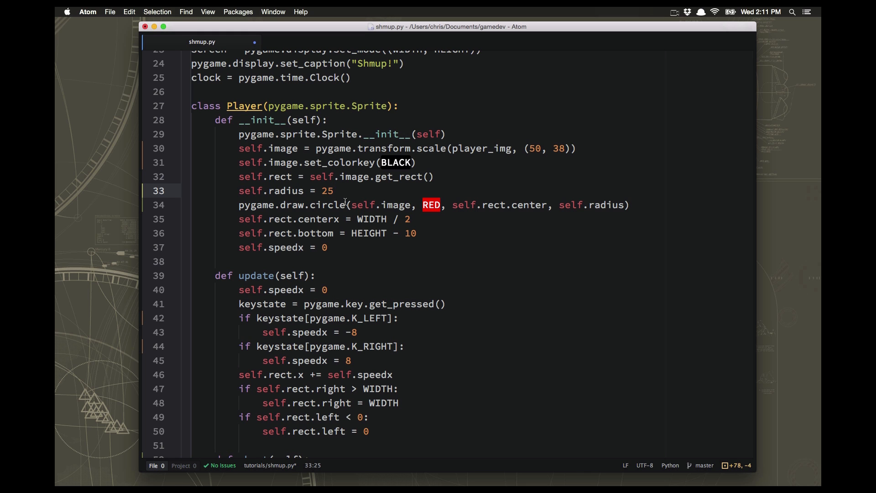
- Add self.radius = int(self.rect.width / 2) to Mob.__init__ and start a new line below it
scroll(down, 3)
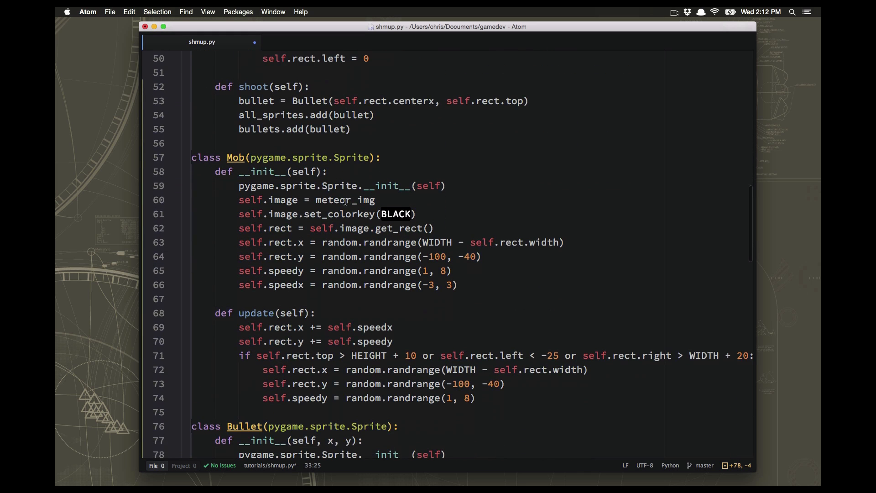
scroll(down, 3)
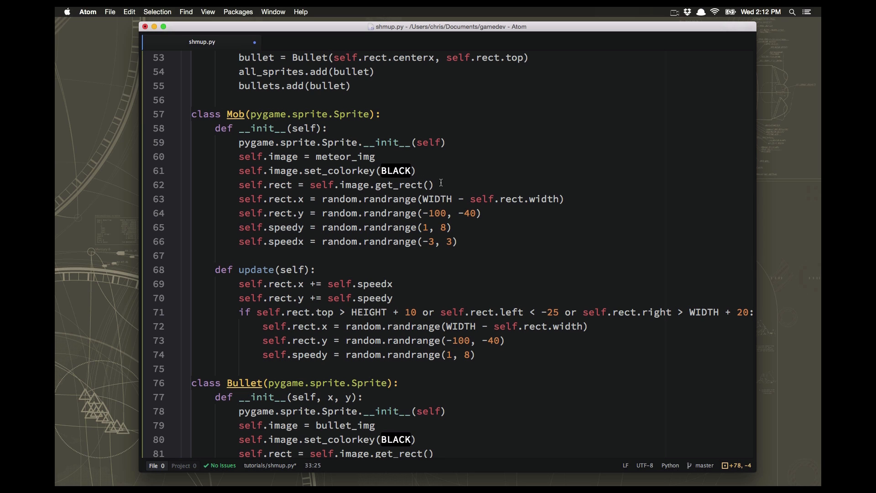
key(enter)
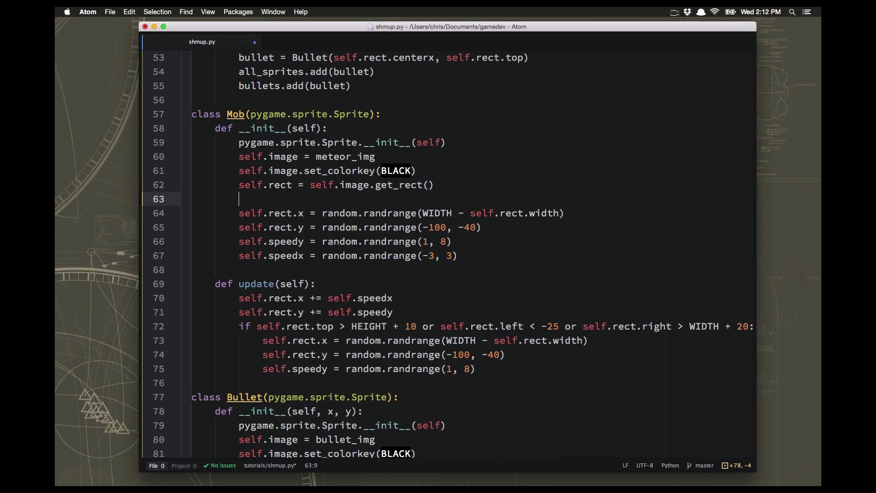
text(self.radus)
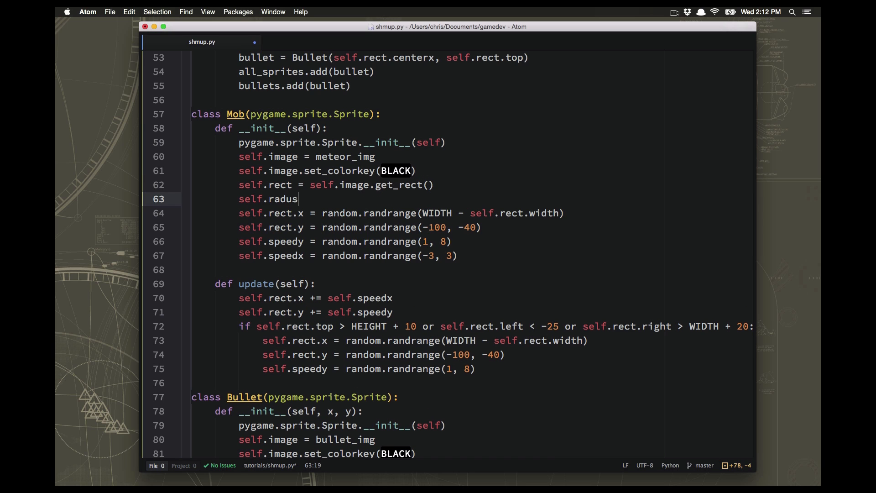
text(ius =)
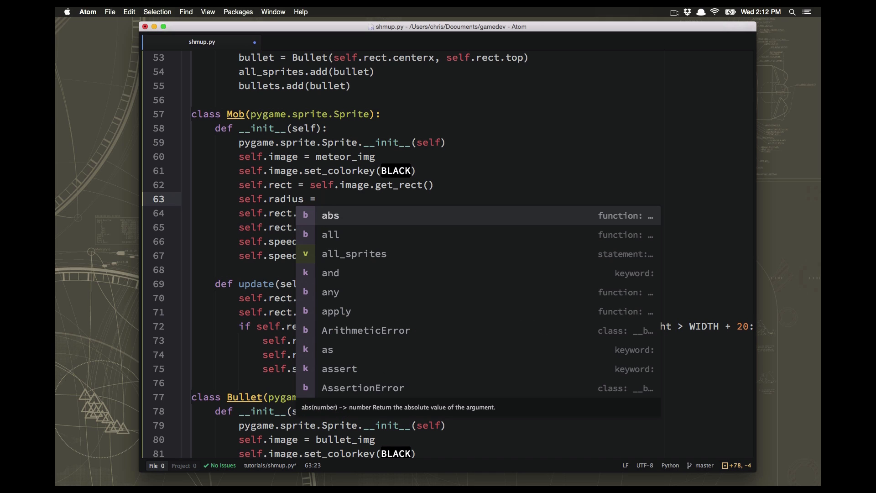
key(escape)
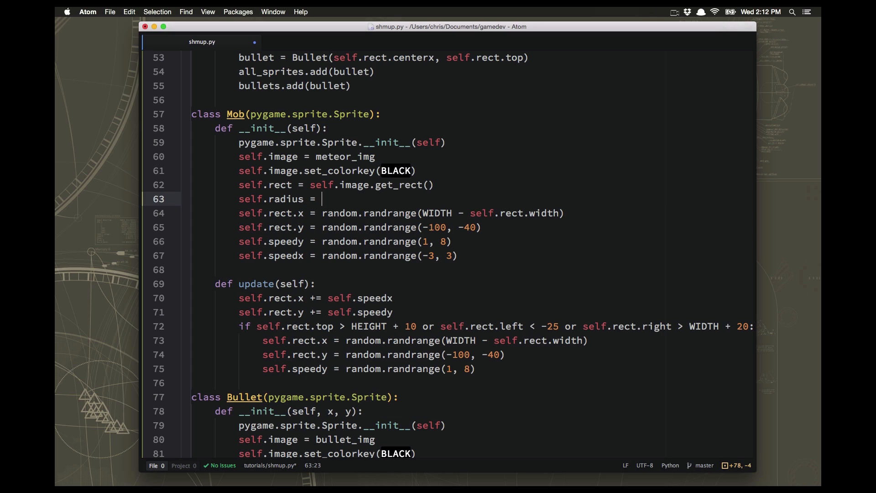
text(int)
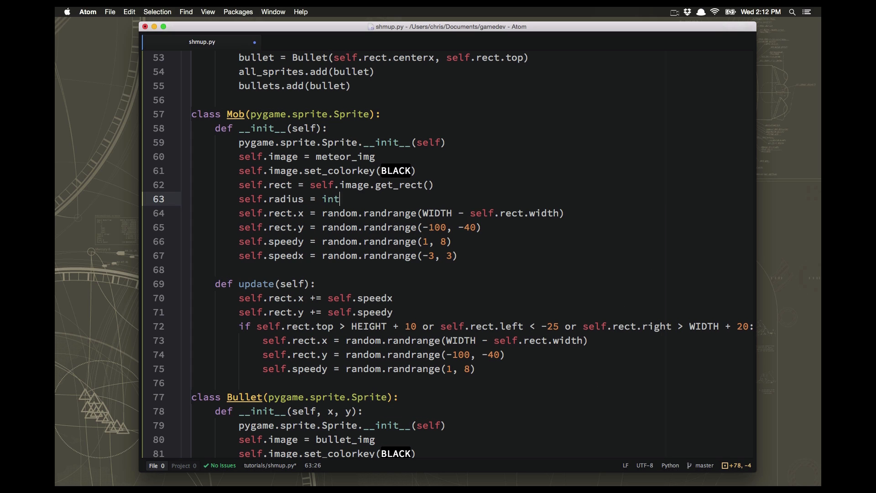
text(())
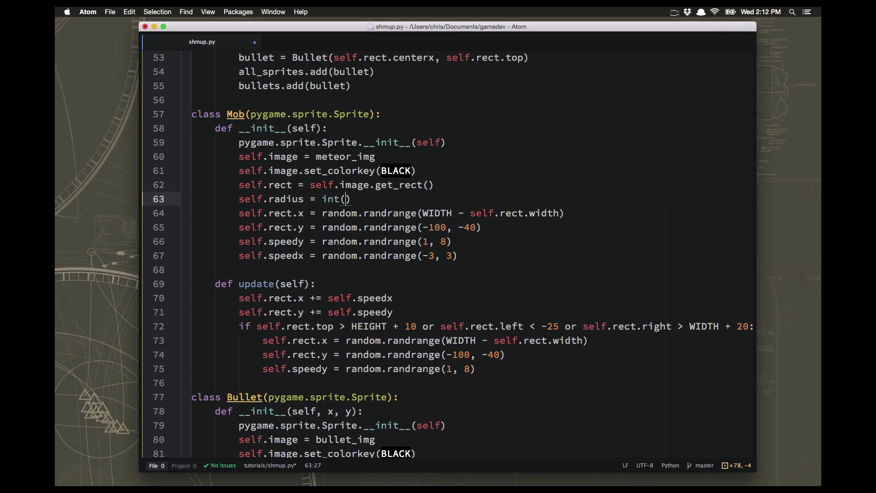
text(self.)
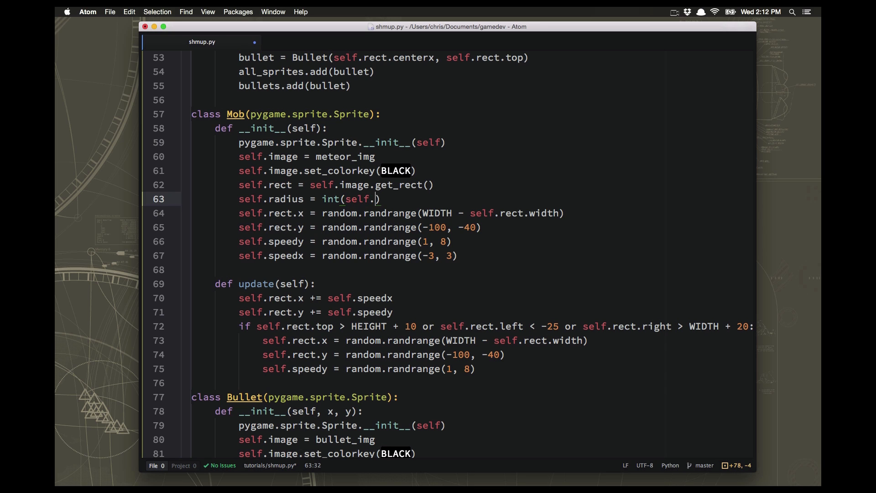
text(rect.width)
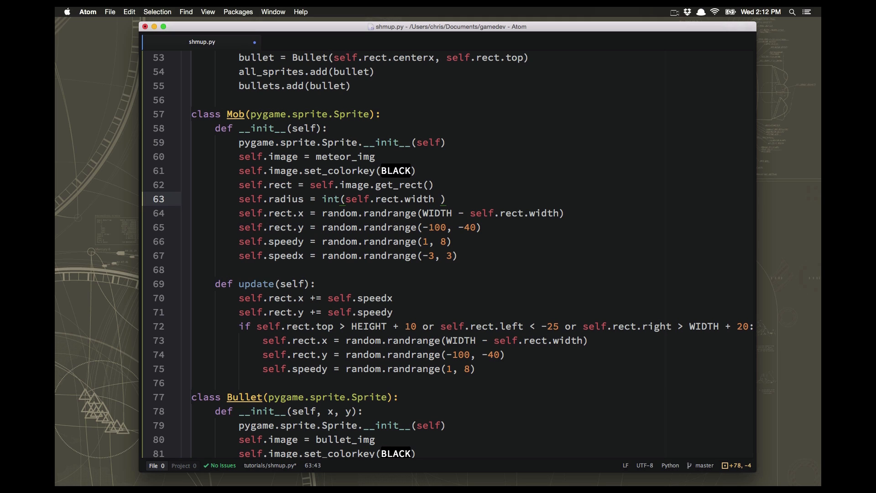
text(/ 2)
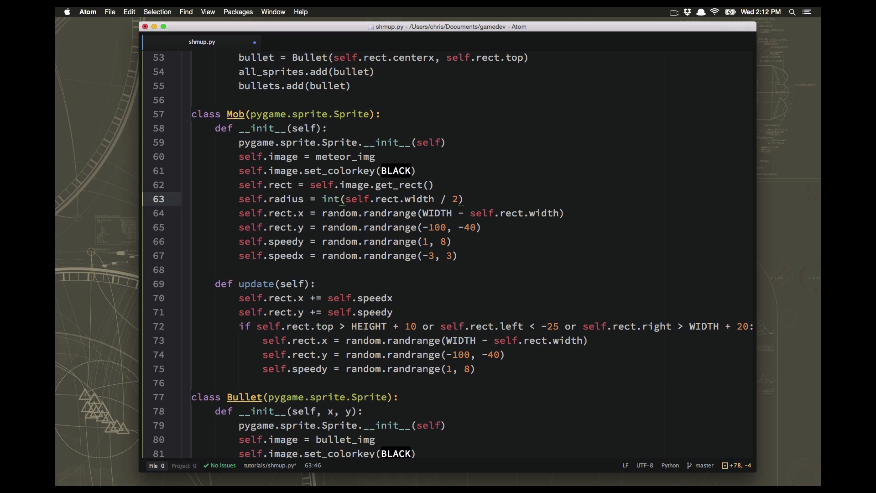
click(458, 199)
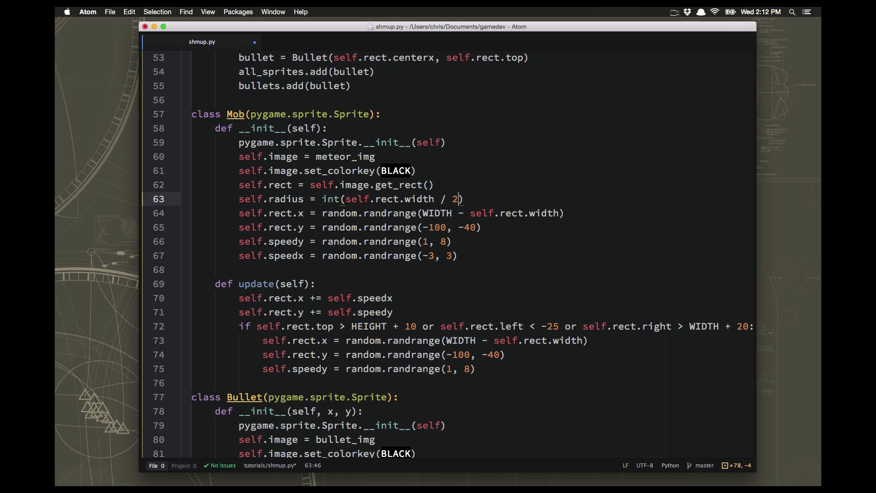
key(enter)
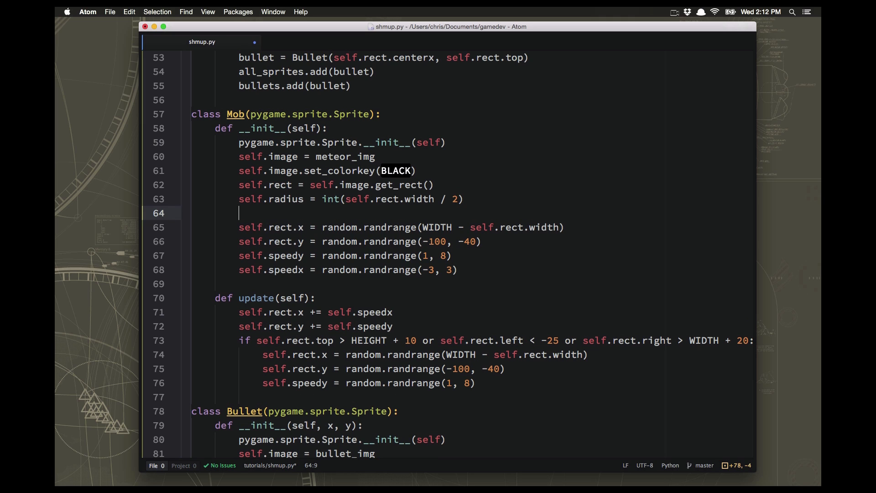
mouse_move(497, 178)
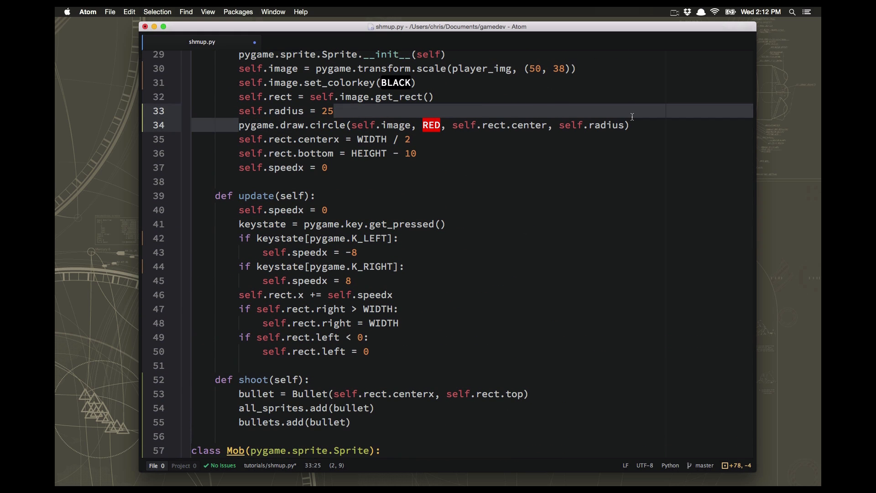
- Add pygame.draw.circle(self.image, RED, self.rect.center, self.radius) to Mob.__init__
scroll(down, 3)
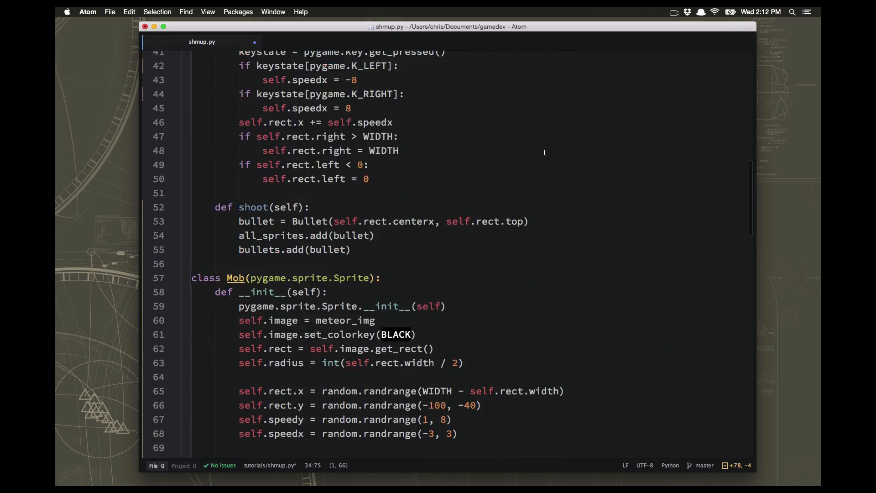
text(pygame.draw.circle(self.image, RED, self.rect.center, self.radius))
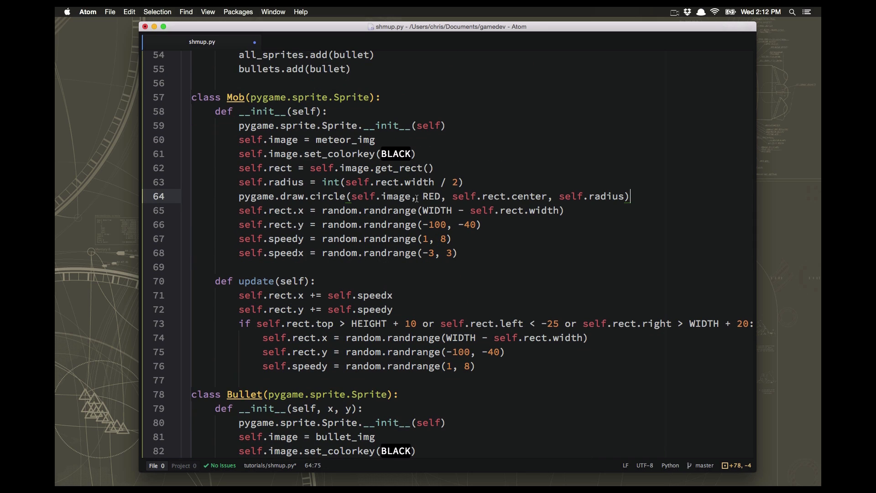
double_click(431, 197)
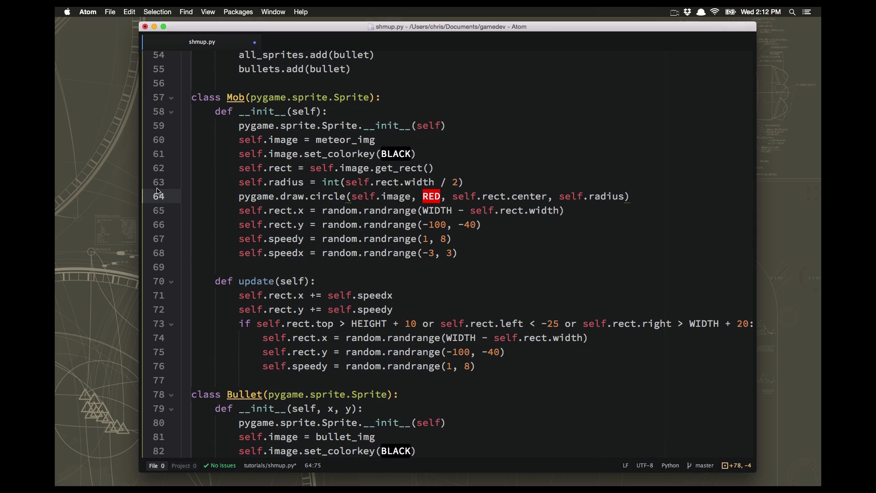
click(630, 196)
text(self.radius = 25)
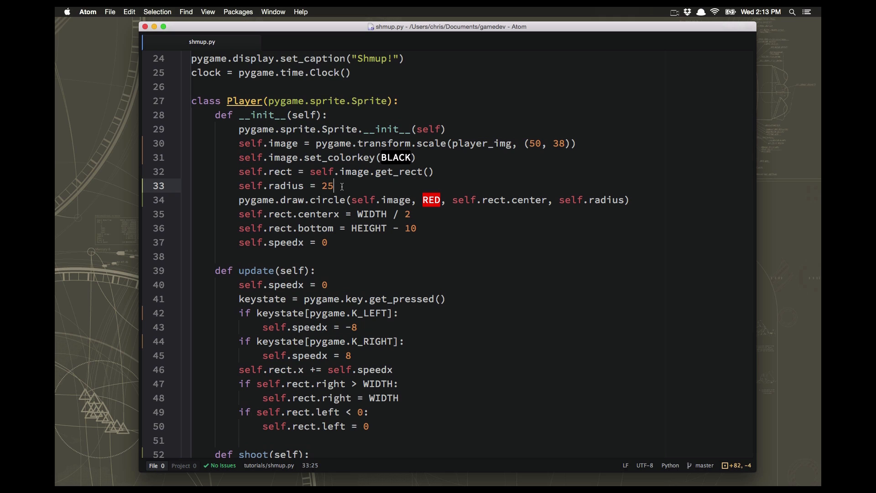
- Change the player's radius value from 25 to 21
text(21)
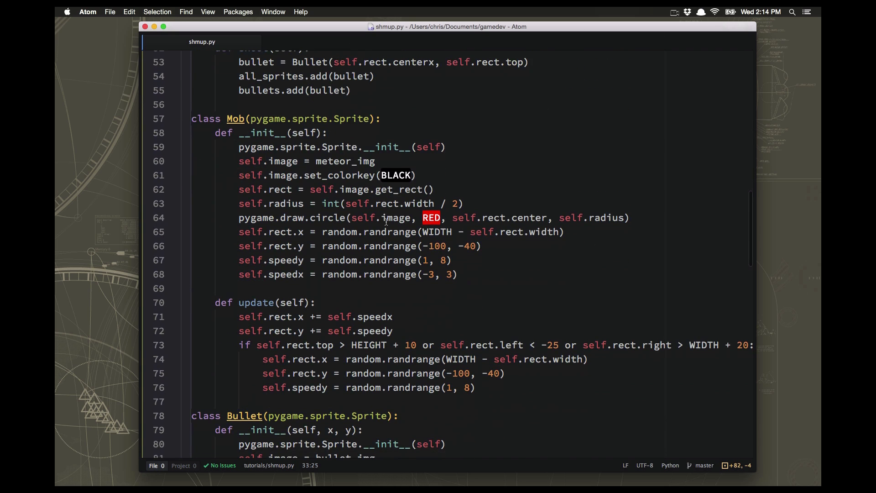
mouse_move(447, 203)
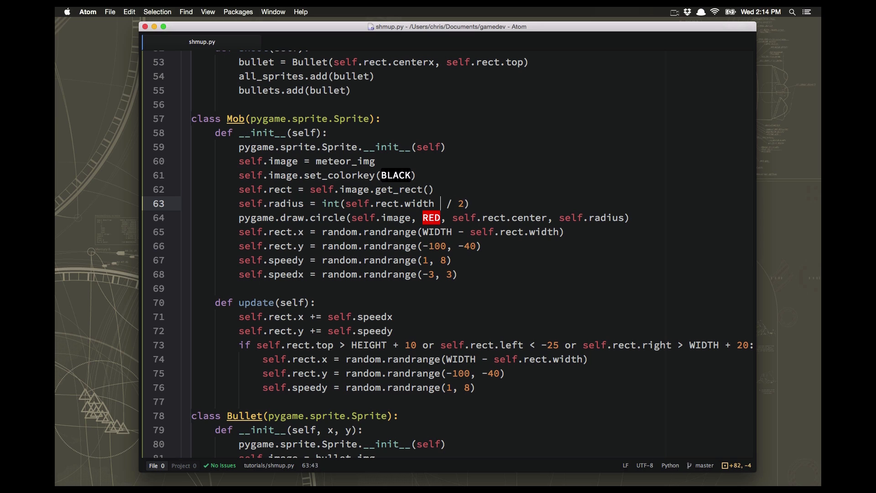
- Scale the mob radius by inserting a * factor before / 2 on the radius line
text(*)
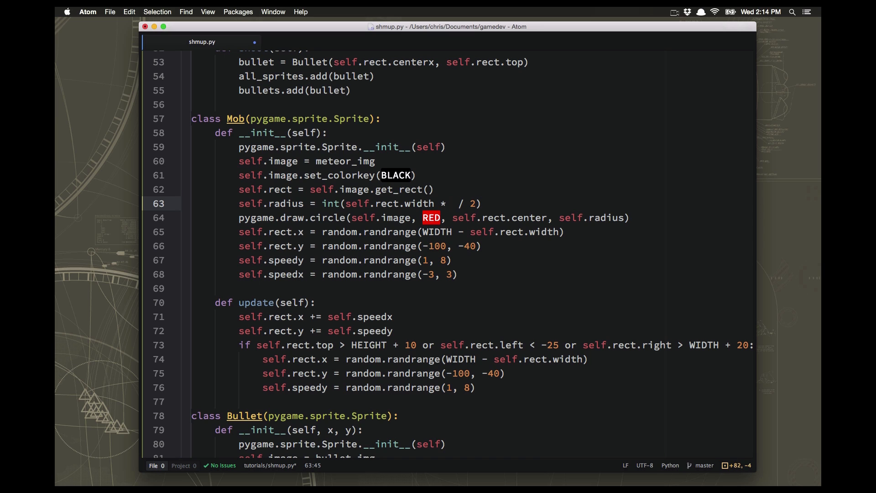
text(.9)
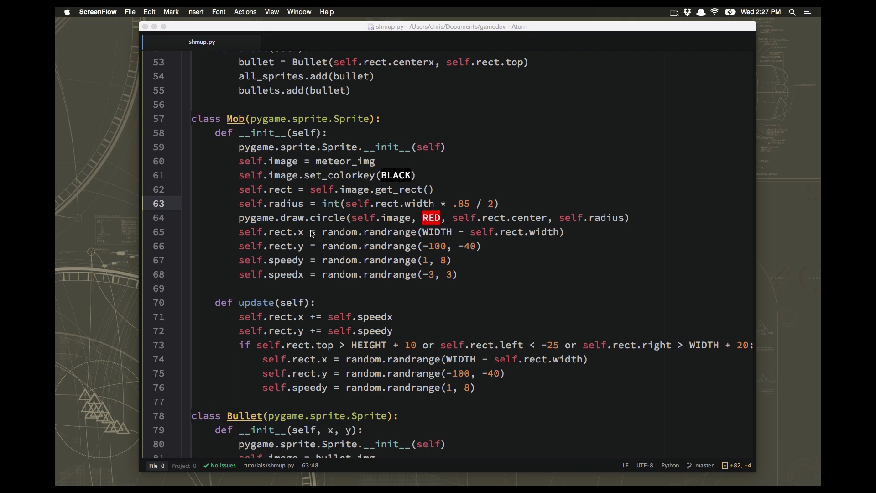
mouse_move(353, 211)
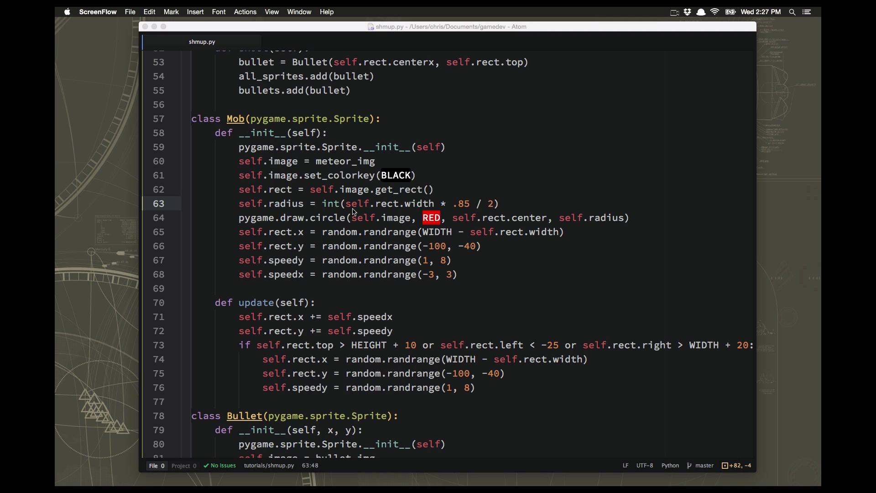
mouse_move(430, 194)
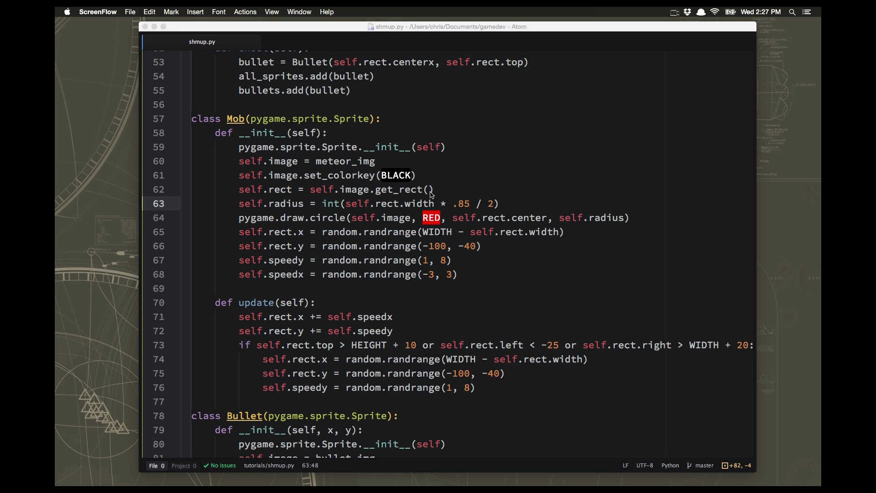
- Pass pygame.sprite.collide_circle as the fourth argument of the player-mob spritecollide call on line 136
scroll(down, 3)
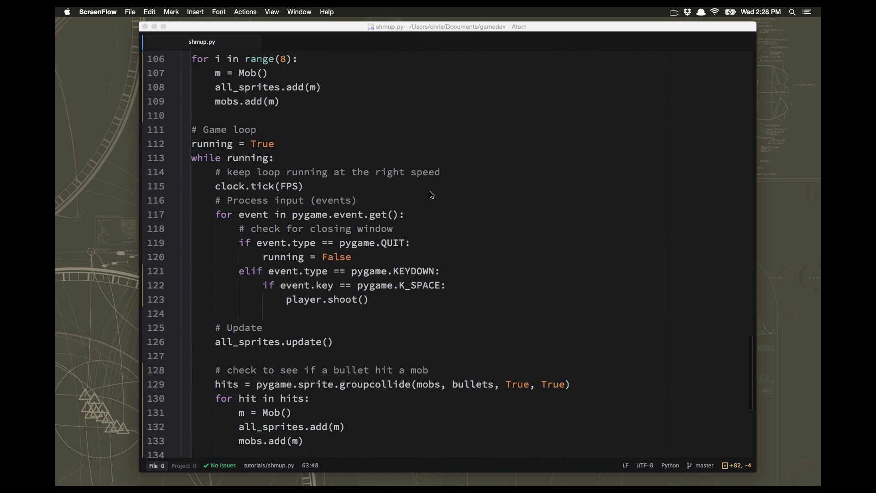
scroll(down, 3)
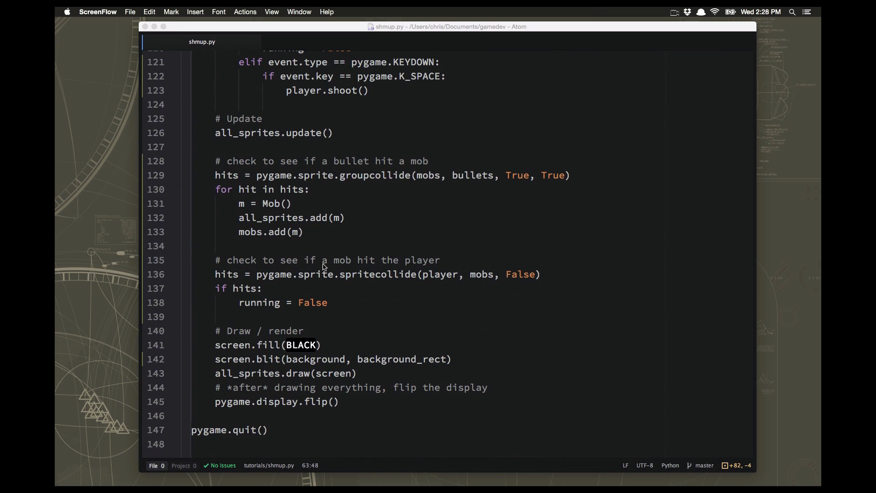
mouse_move(422, 279)
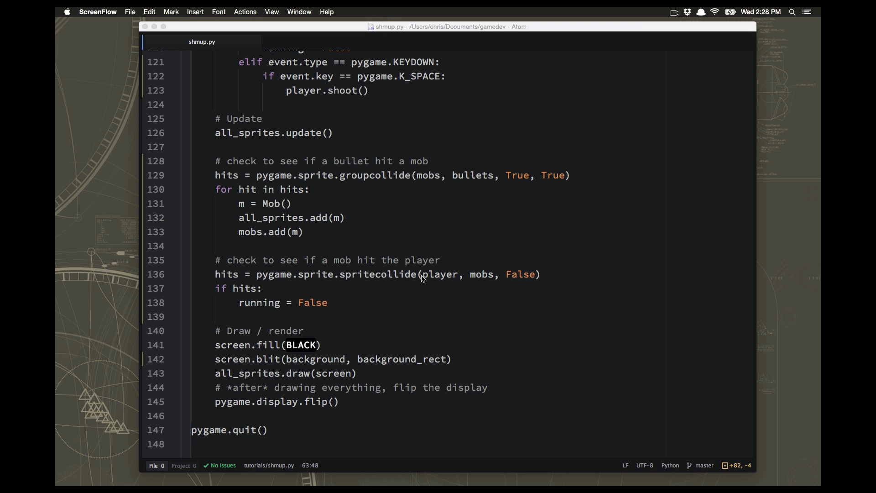
mouse_move(490, 280)
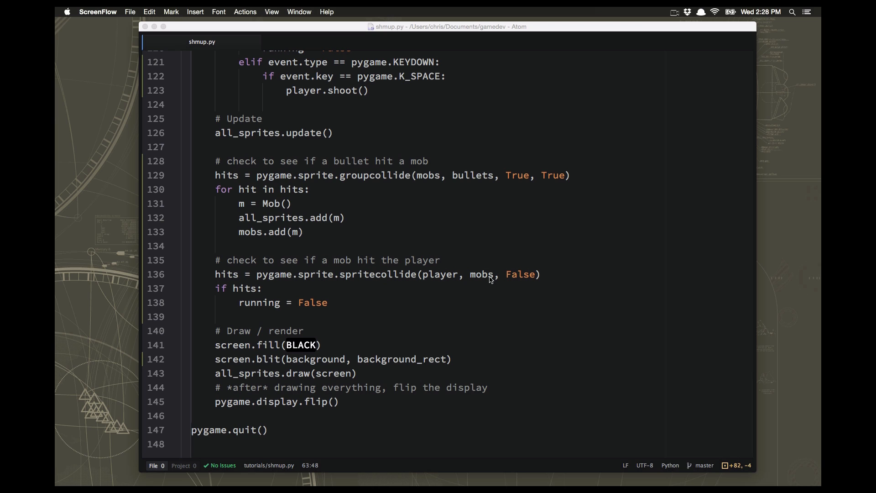
mouse_move(387, 265)
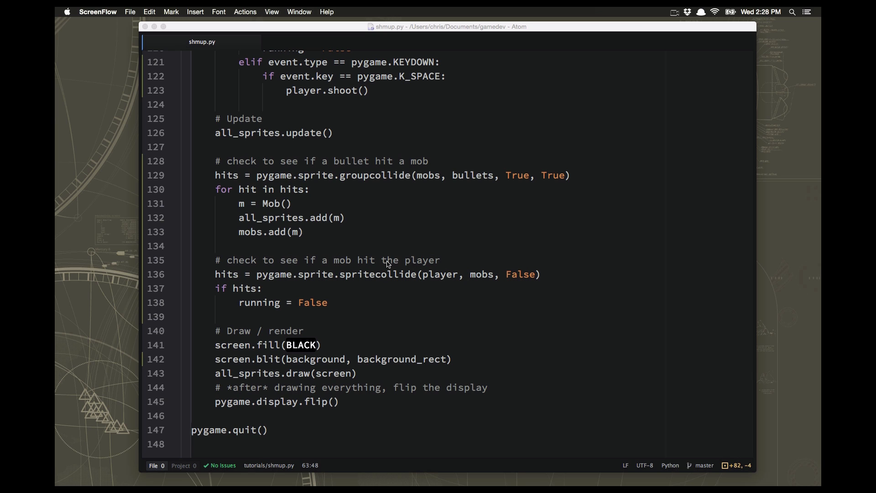
mouse_move(479, 277)
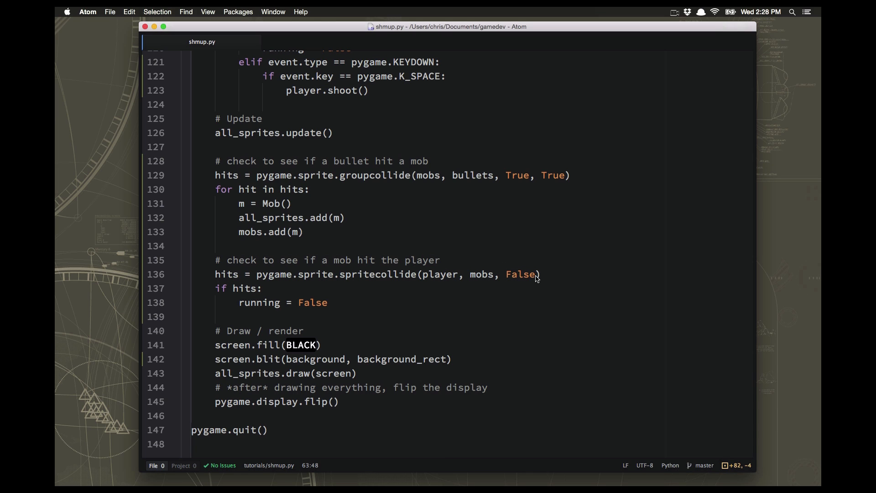
click(538, 274)
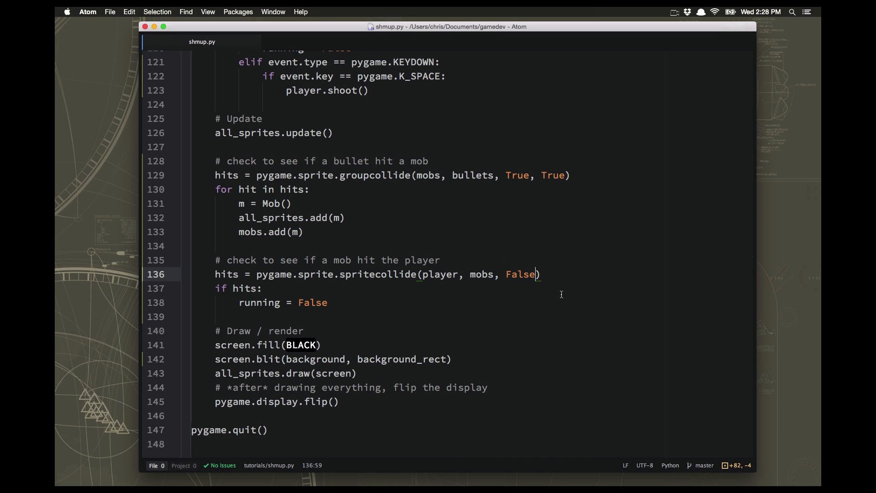
text(,)
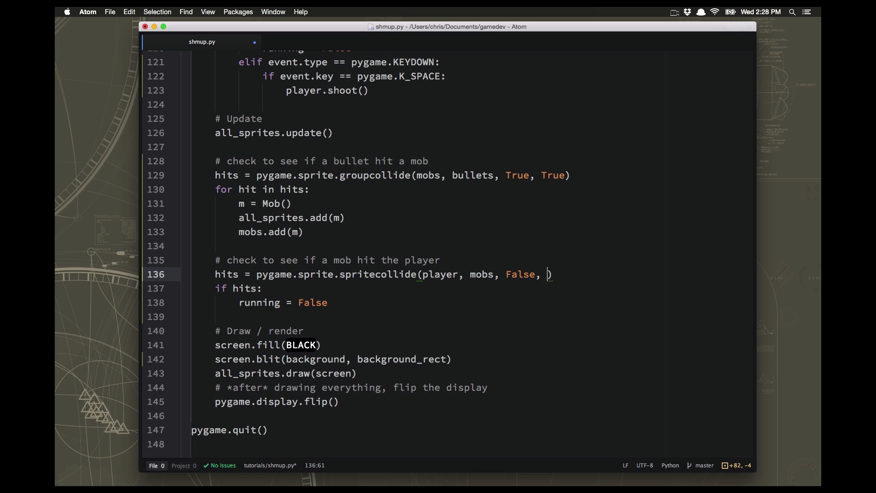
text(pygame.spr)
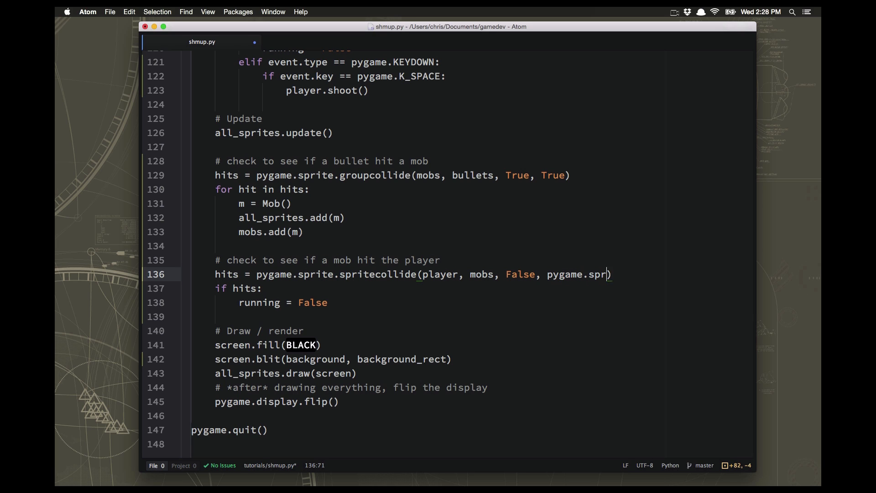
text(ite.collide)
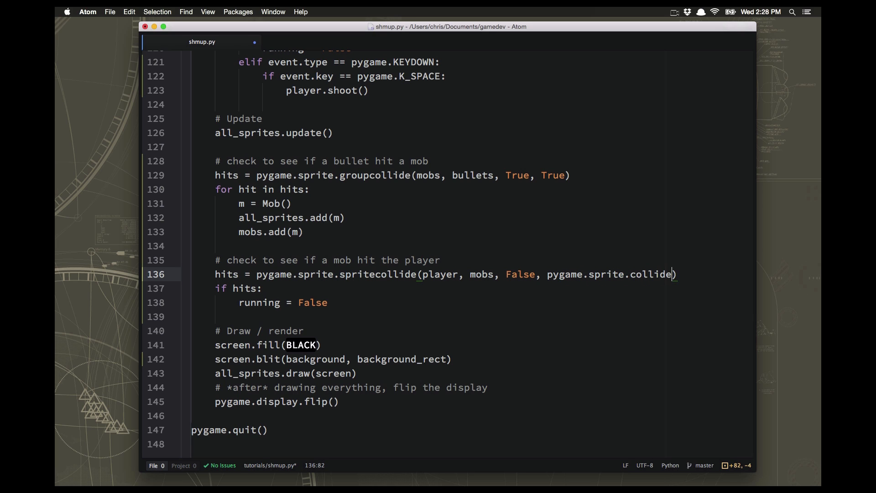
text(_circle)
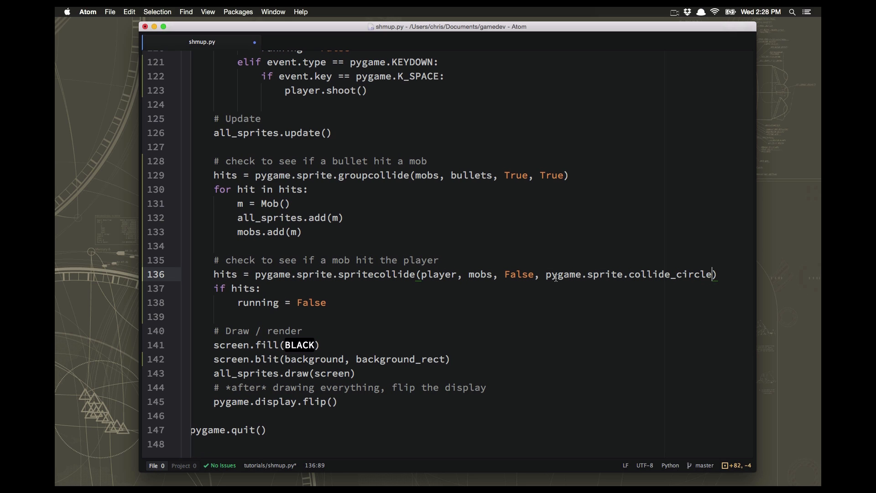
mouse_move(635, 274)
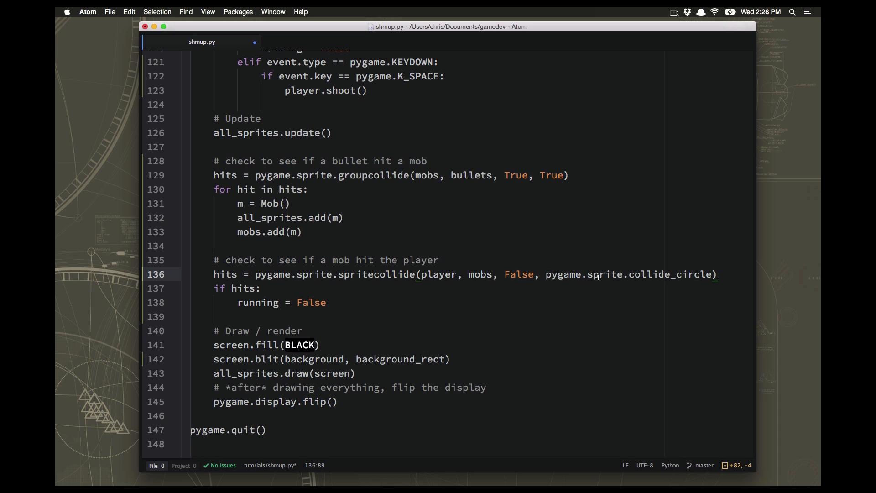
click(716, 274)
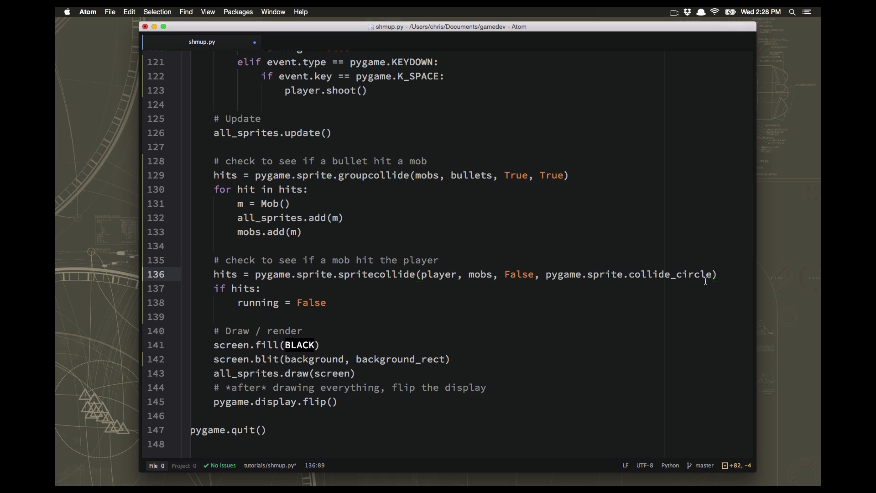
- Run the shmup script with Atom Runner and let it exit with code 0
click(221, 288)
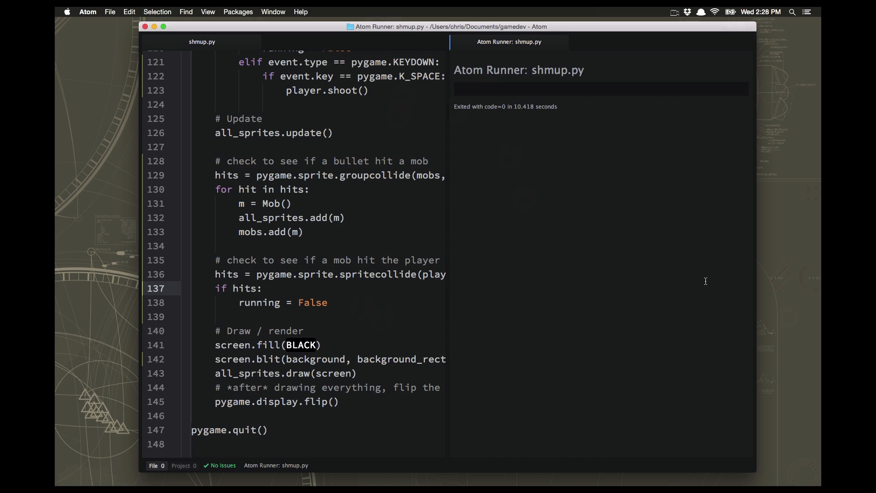
mouse_move(606, 283)
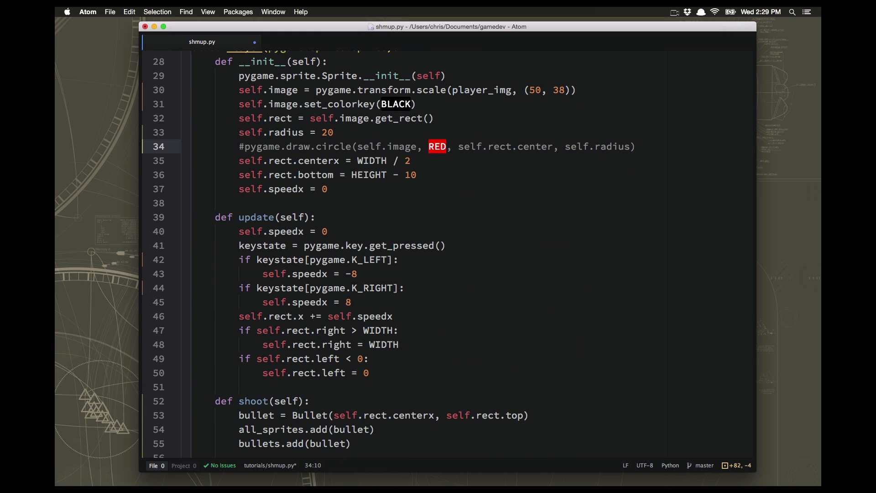
scroll(down, 3)
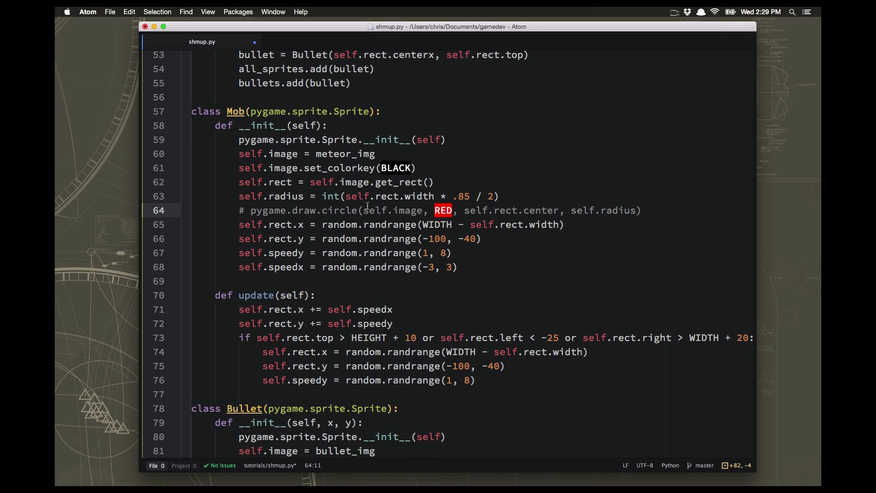
click(251, 211)
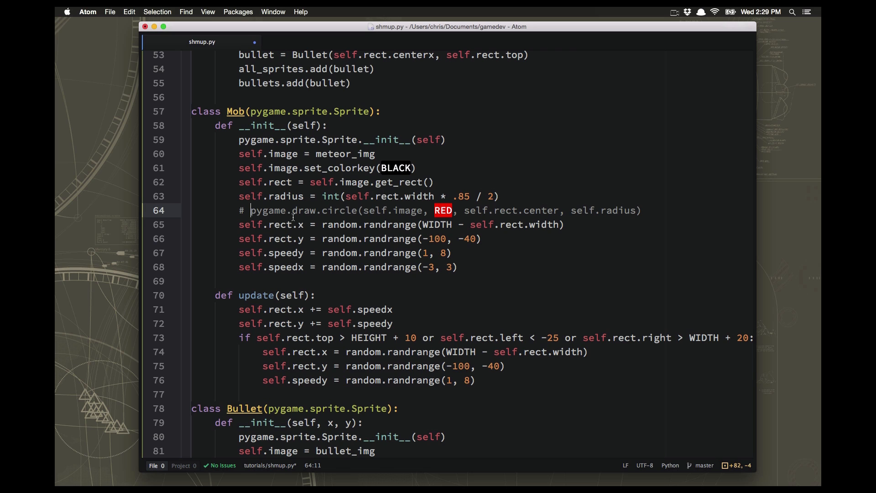
mouse_move(316, 210)
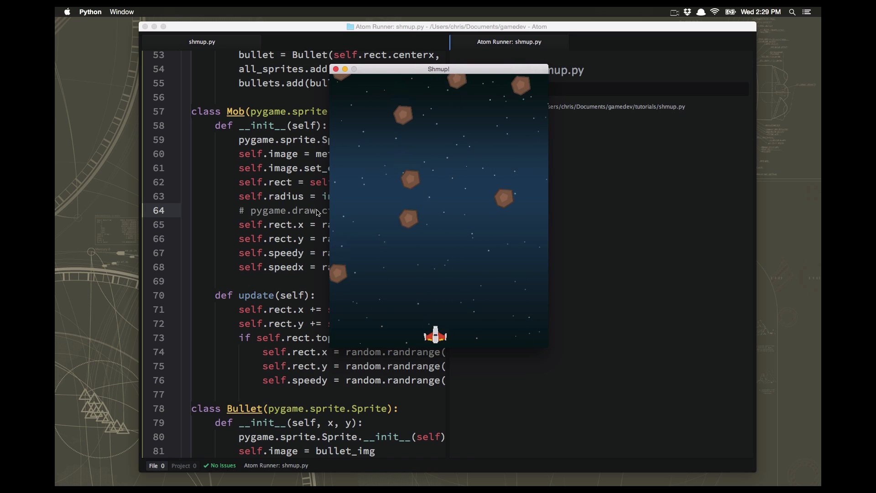
- Close the running game window after testing without debug circles
click(336, 68)
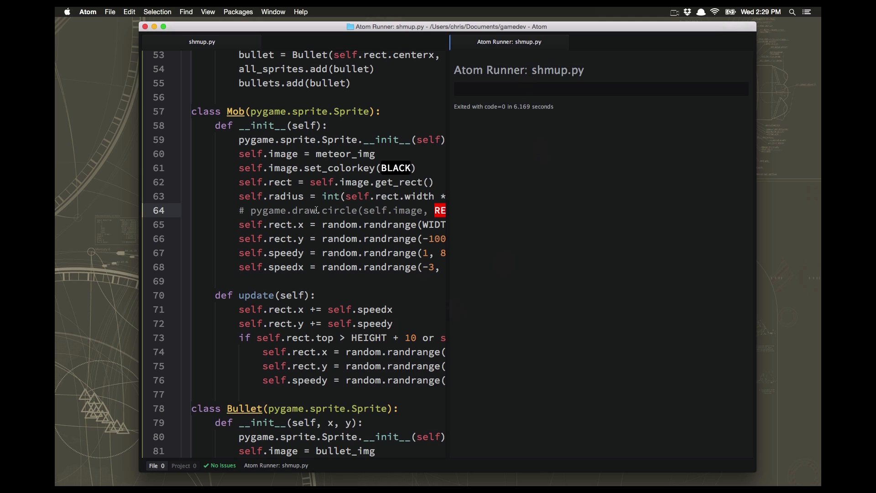
mouse_move(429, 126)
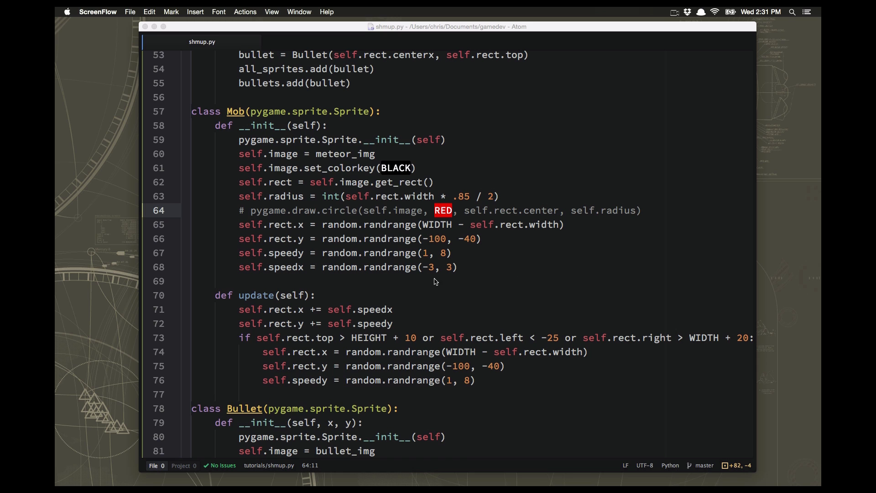
scroll(down, 3)
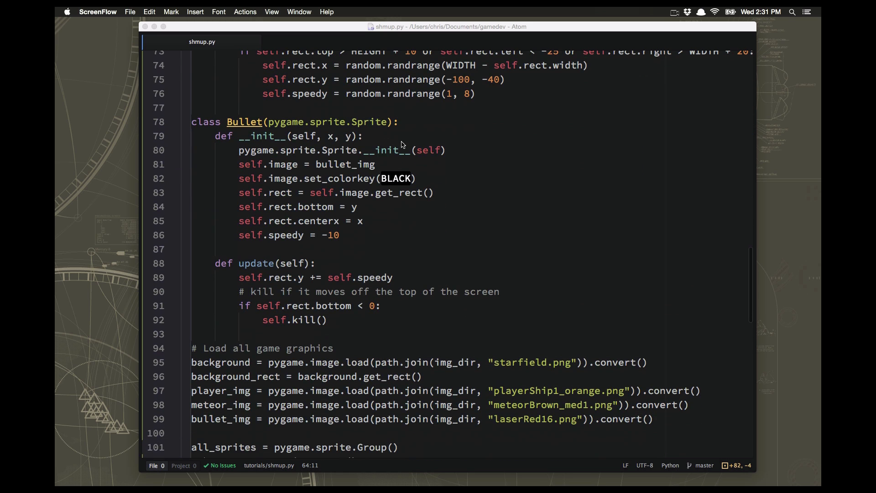
mouse_move(391, 222)
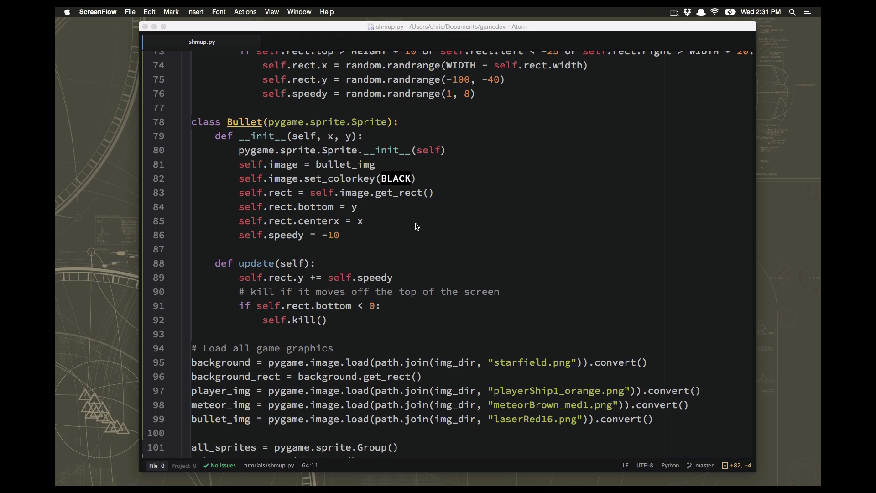
mouse_move(390, 210)
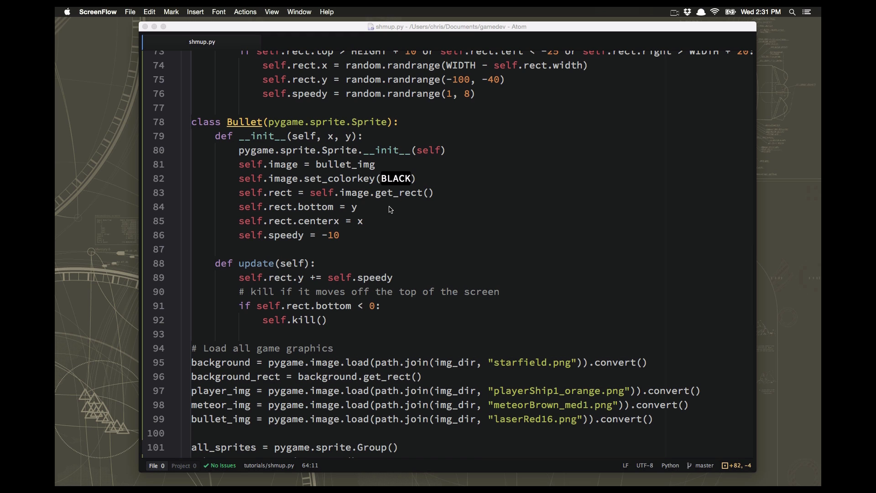
mouse_move(414, 208)
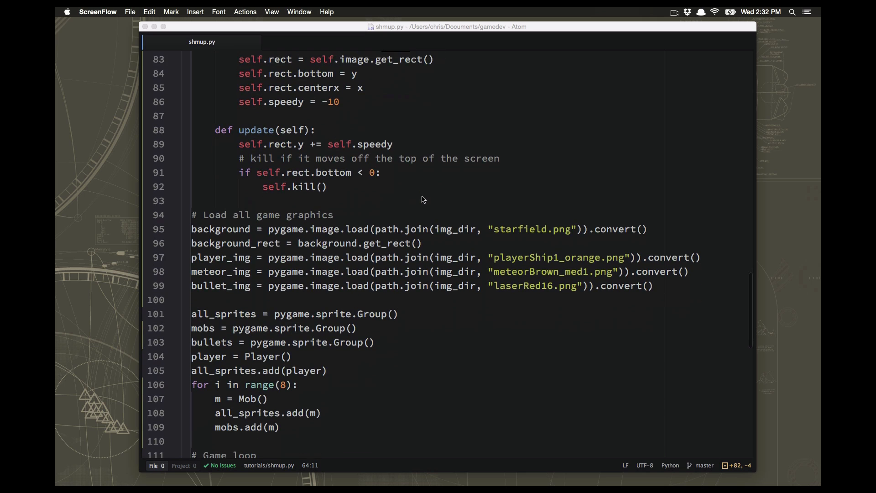
scroll(down, 3)
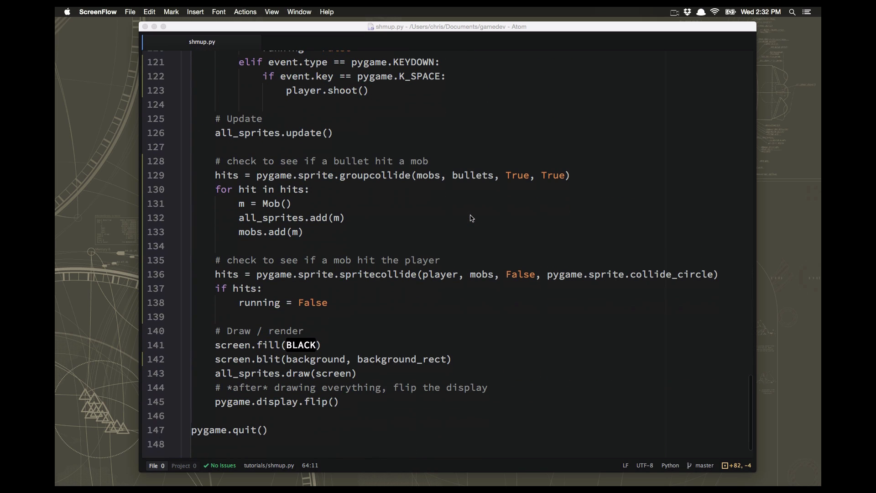
mouse_move(576, 180)
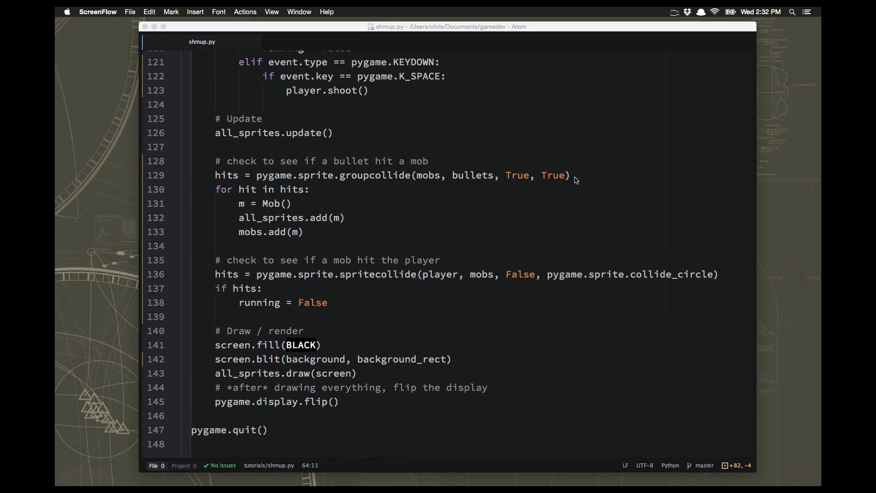
mouse_move(494, 210)
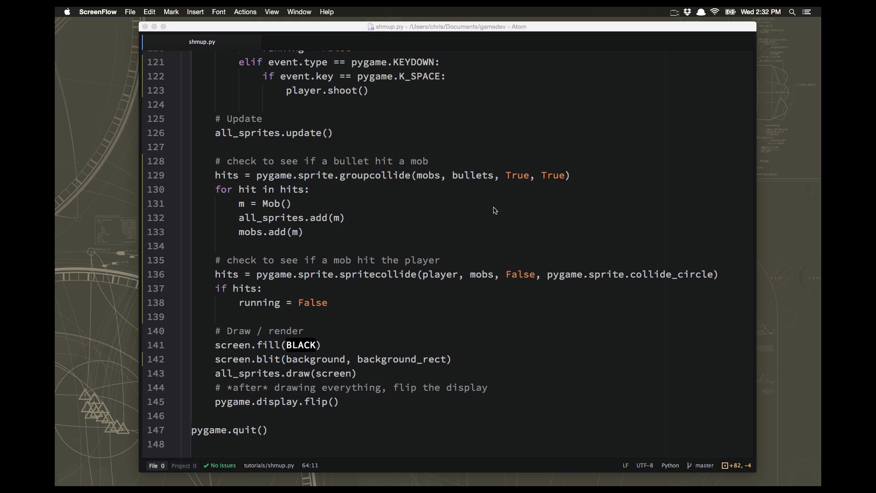
mouse_move(498, 185)
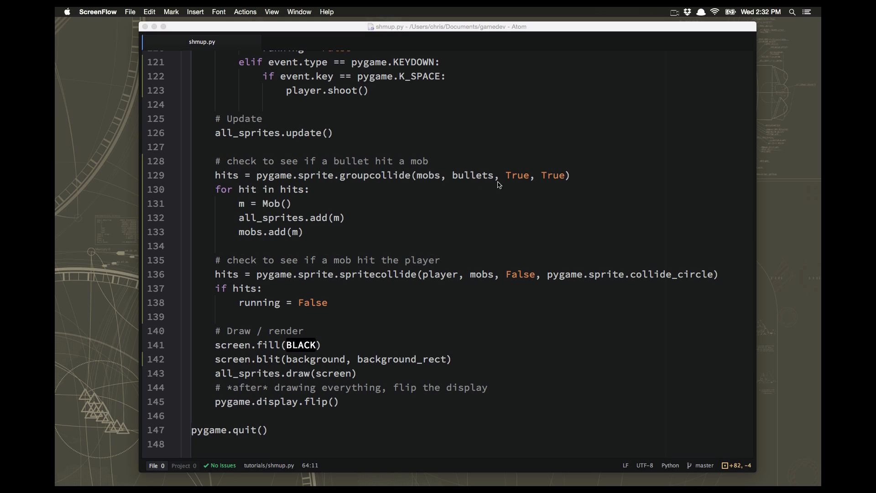
mouse_move(439, 178)
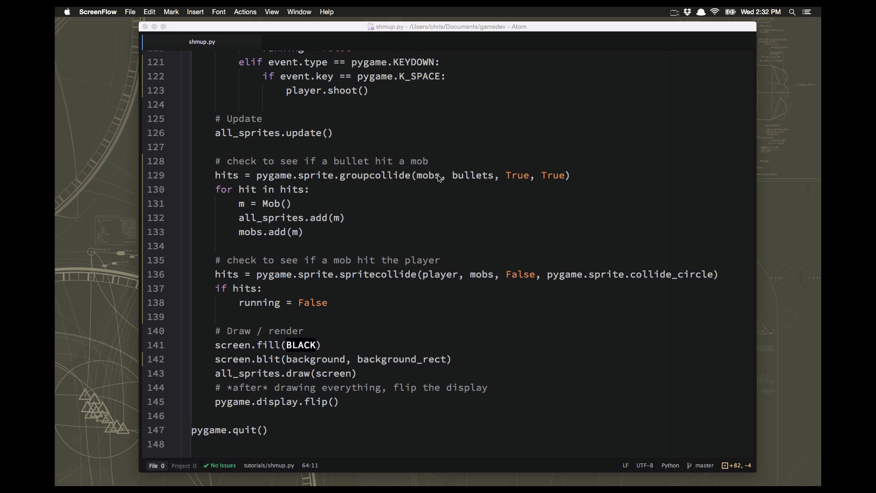
mouse_move(482, 186)
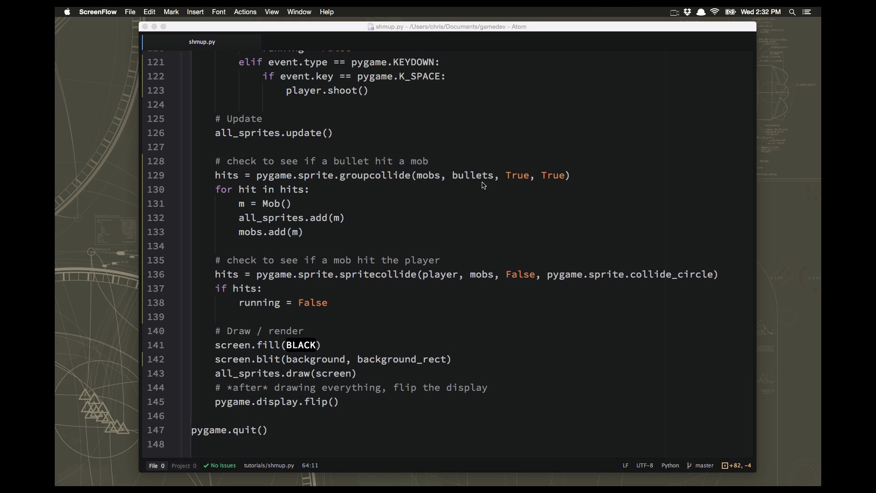
mouse_move(452, 185)
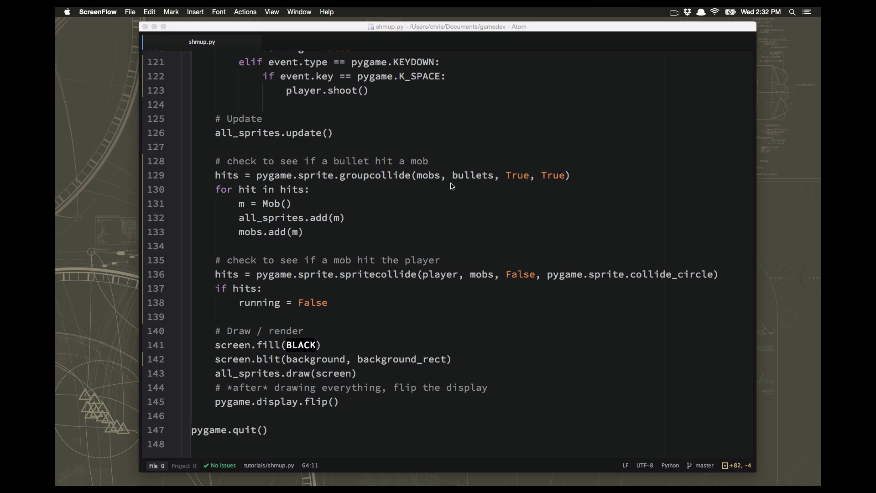
mouse_move(486, 183)
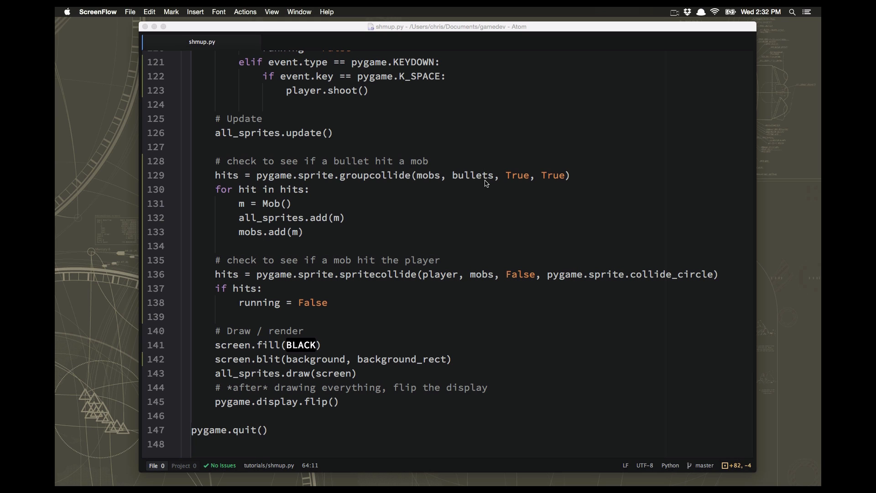
mouse_move(429, 174)
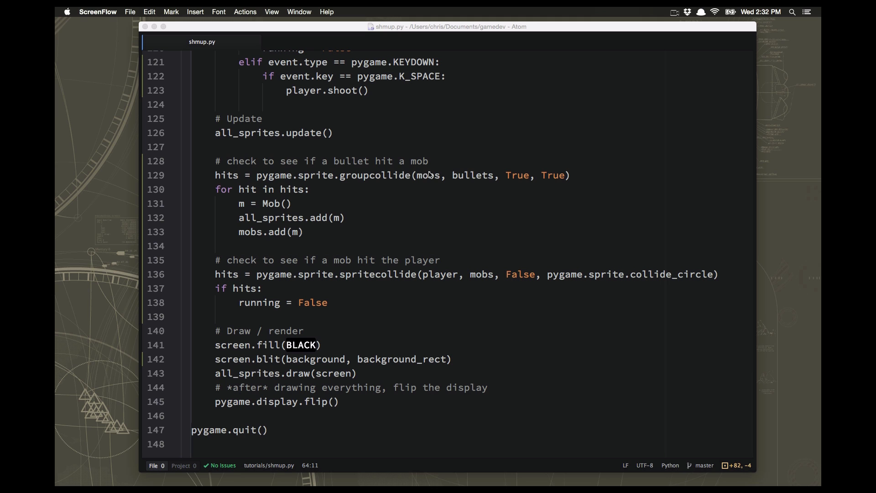